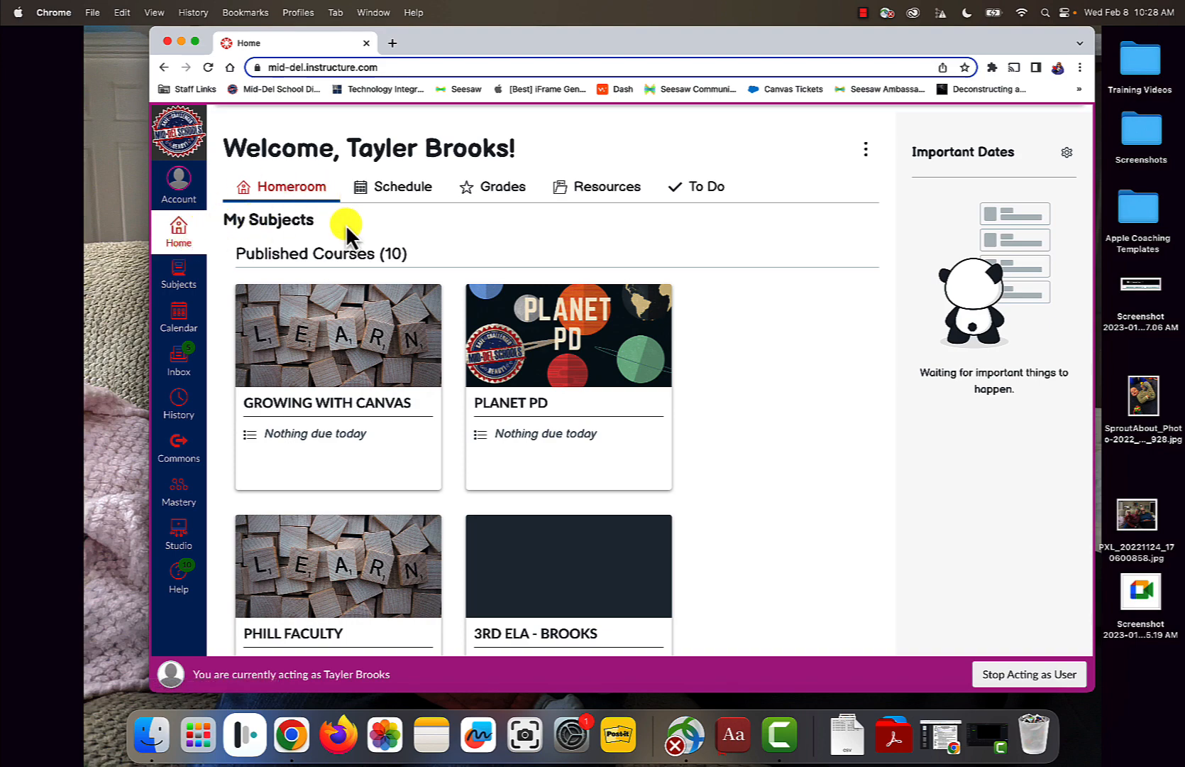
{"action": "mouse_move", "coordinate": [684, 545]}
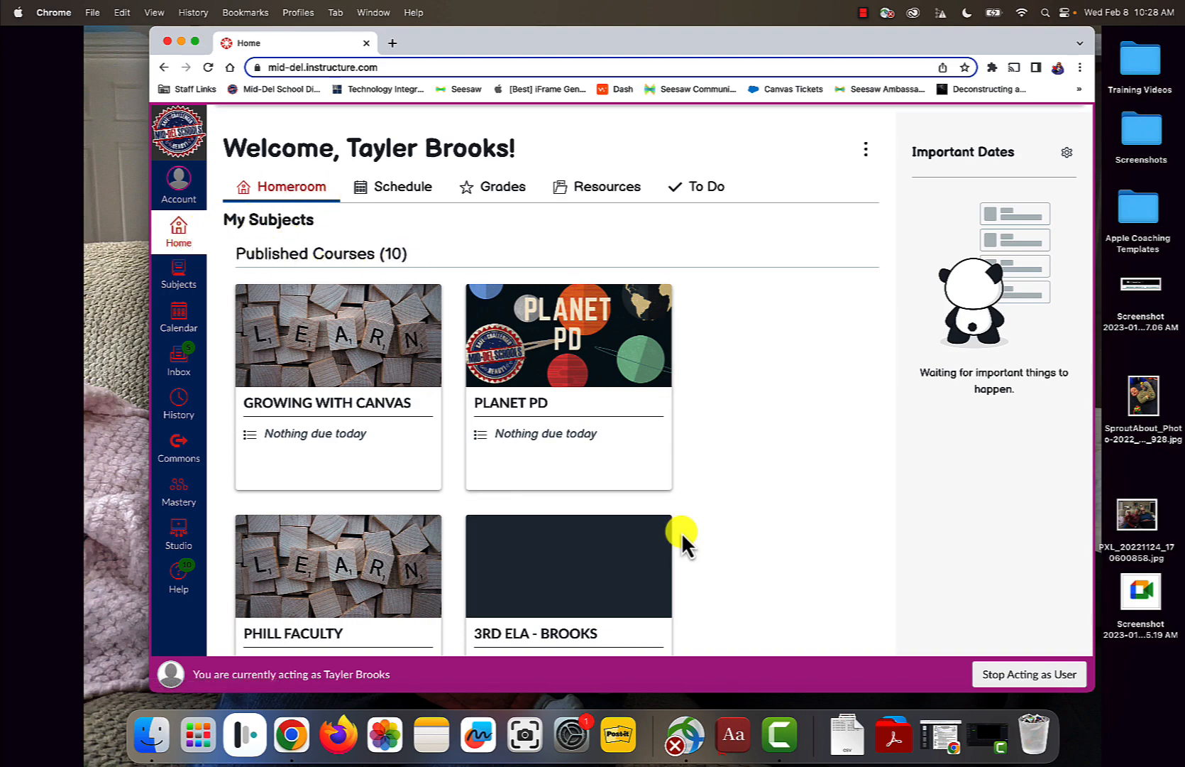
Step: Scroll to Unpublished Courses and open the 3rd Social Studies - Brooks course
{"action": "scroll", "scroll_direction": "down", "scroll_amount": 3}
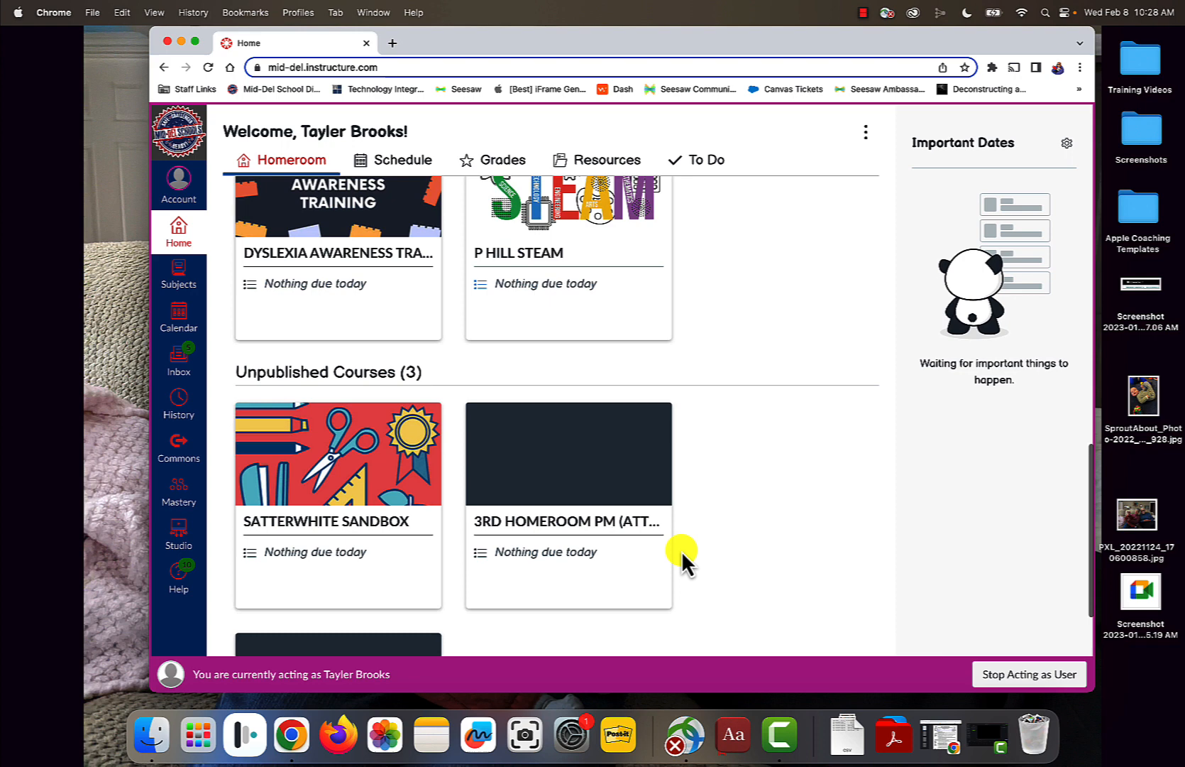
{"action": "scroll", "scroll_direction": "down", "scroll_amount": 3}
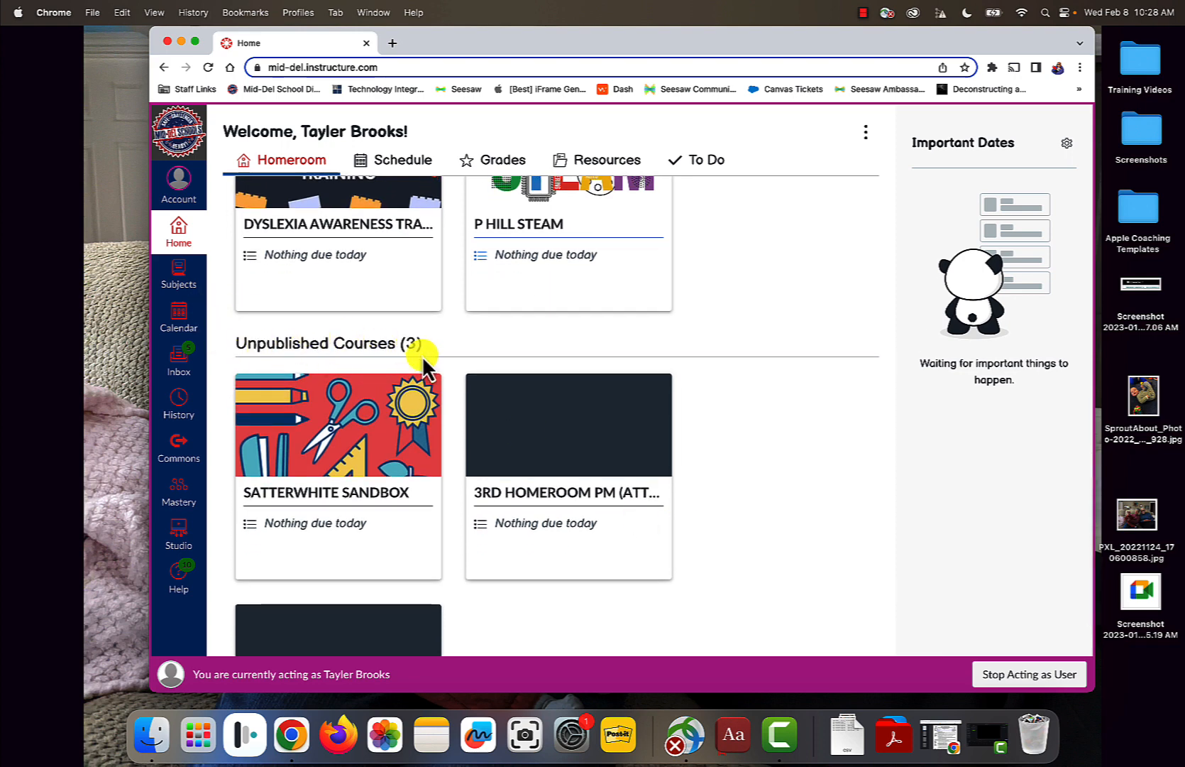
{"action": "scroll", "scroll_direction": "down", "scroll_amount": 3}
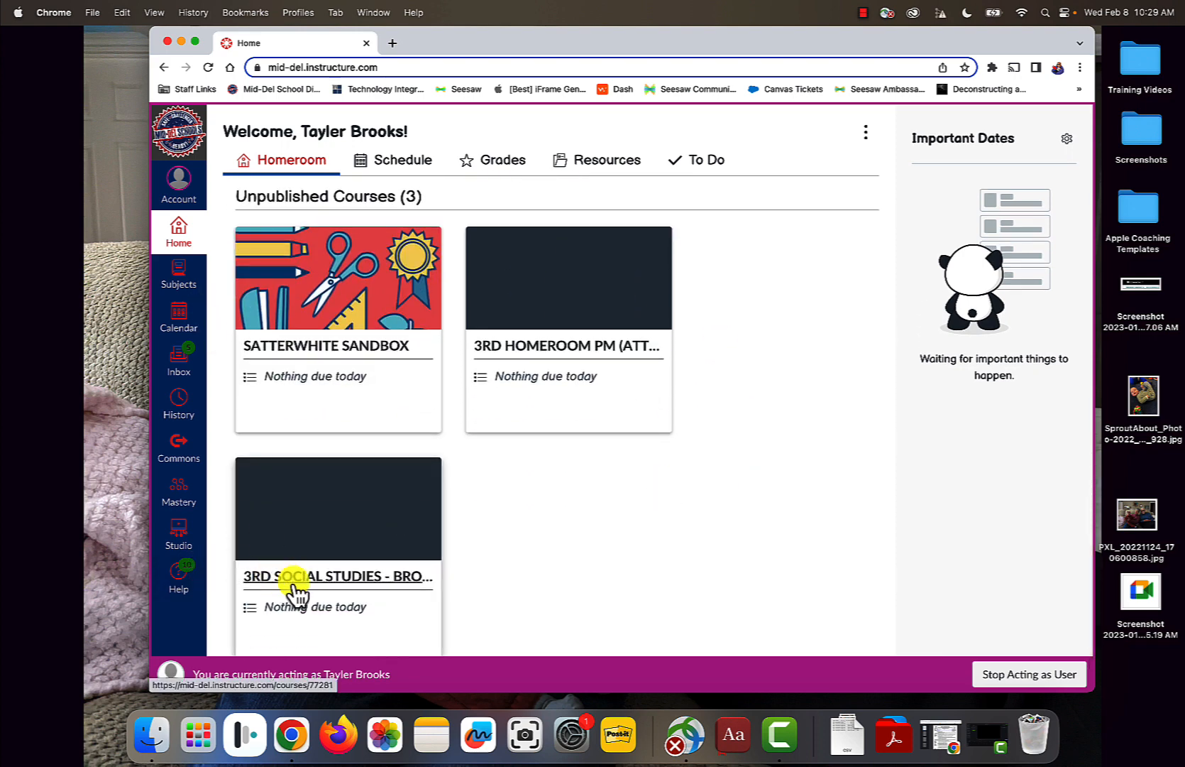
{"action": "left_click", "coordinate": [336, 577]}
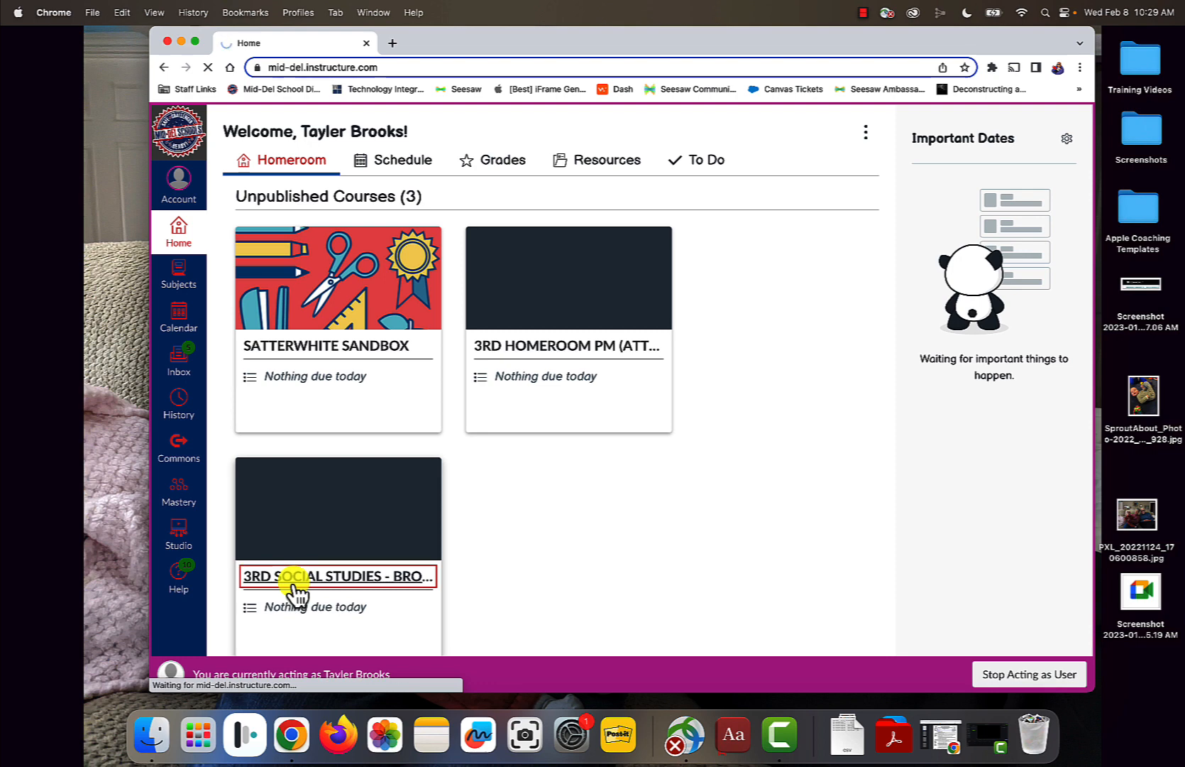
{"action": "left_click", "coordinate": [337, 576]}
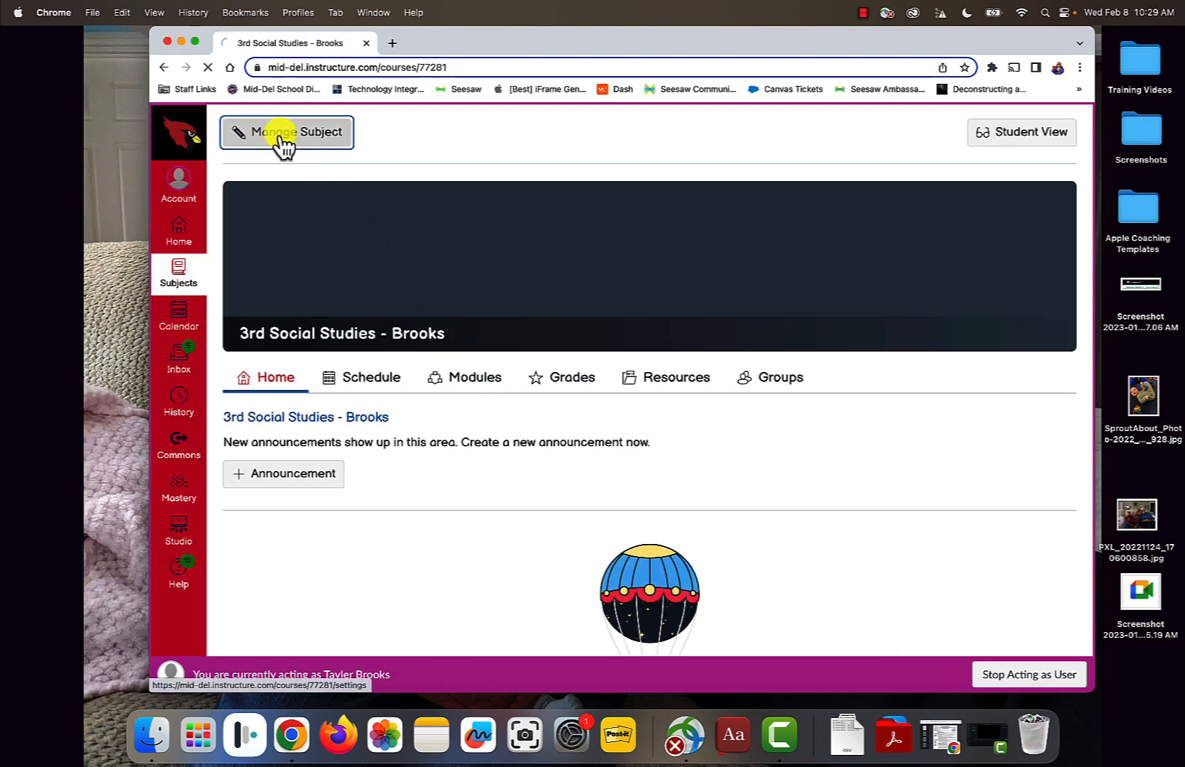
Step: Publish the 3rd Social Studies - Brooks course from its Course Details page
{"action": "left_click", "coordinate": [287, 131]}
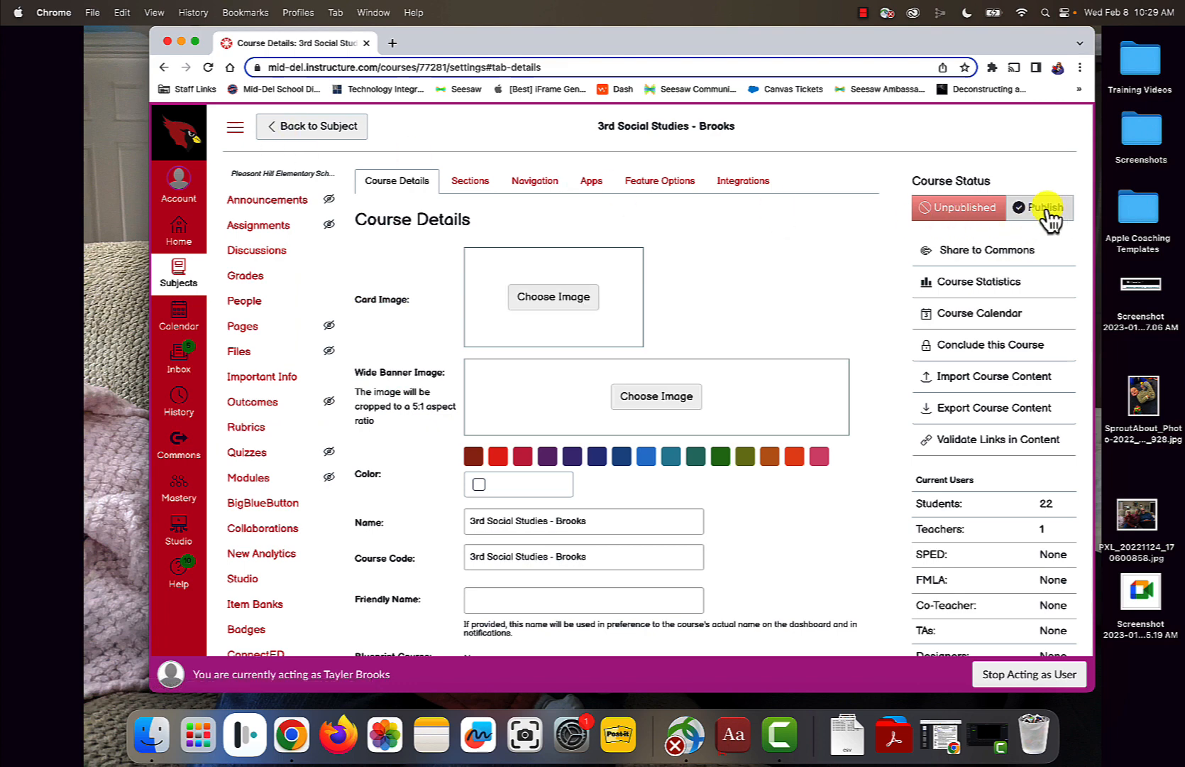
{"action": "left_click", "coordinate": [1042, 207]}
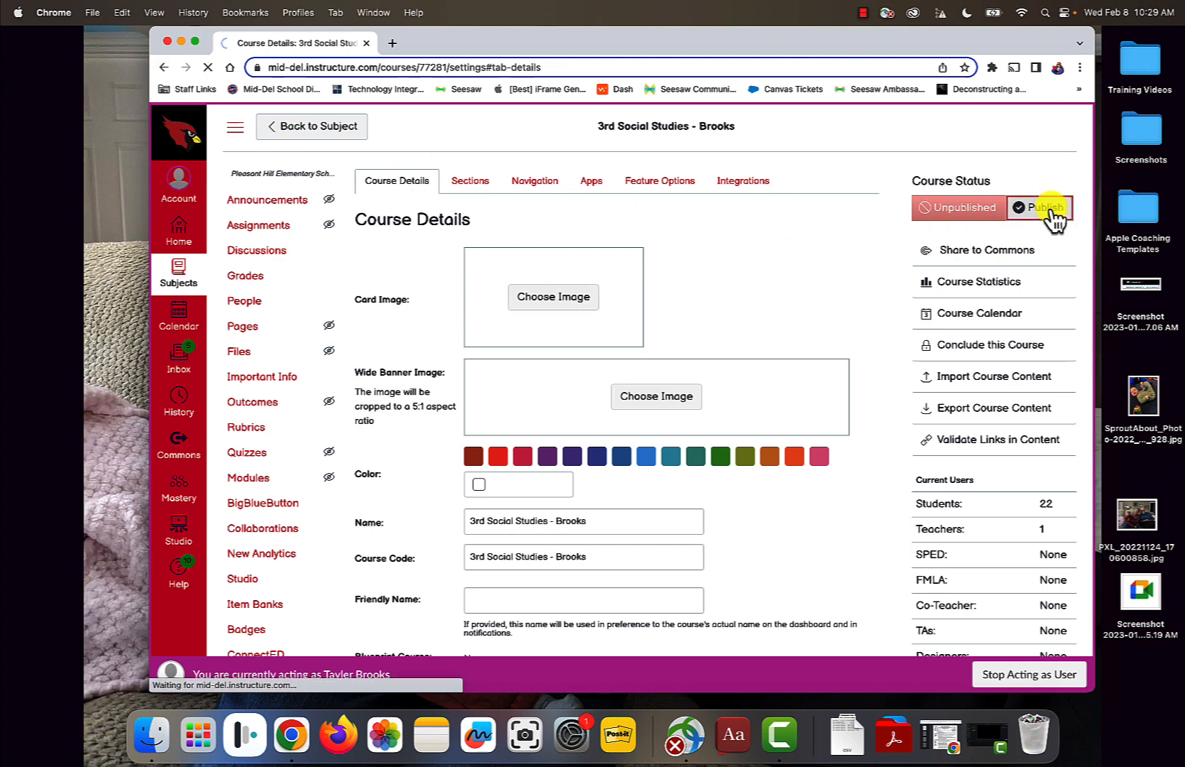
{"action": "left_click", "coordinate": [1044, 208]}
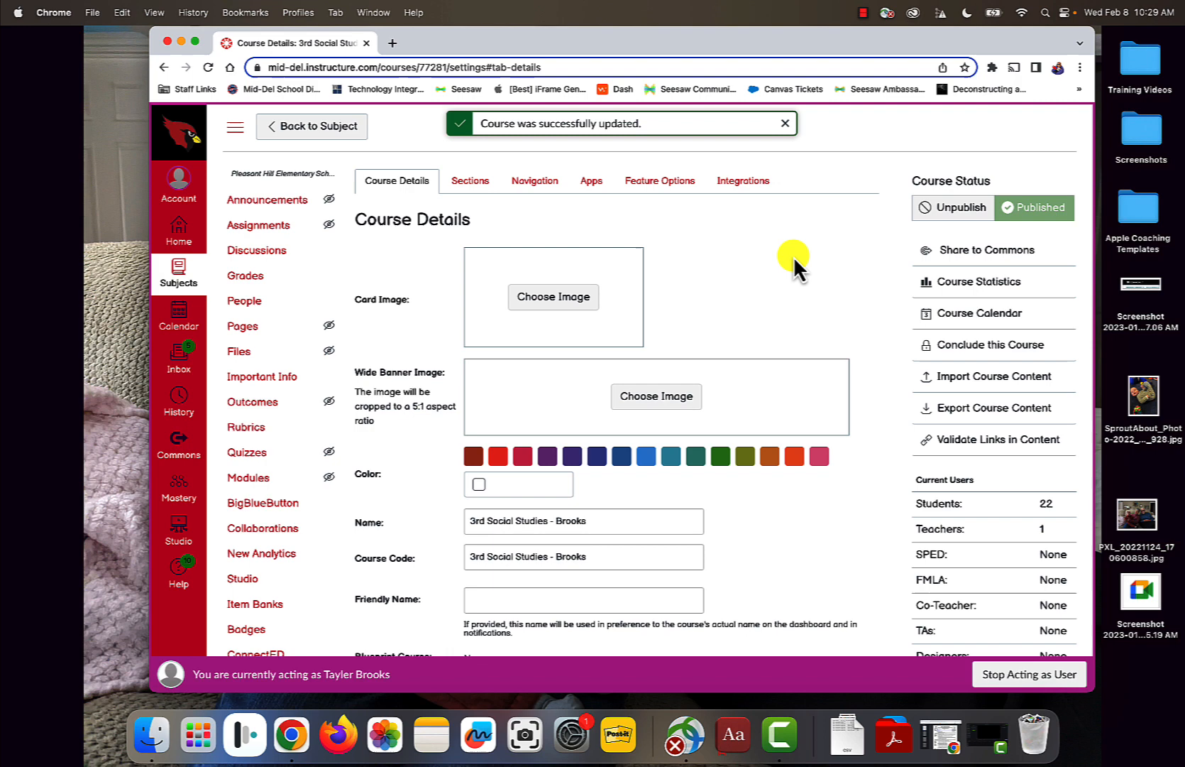
{"action": "mouse_move", "coordinate": [675, 334]}
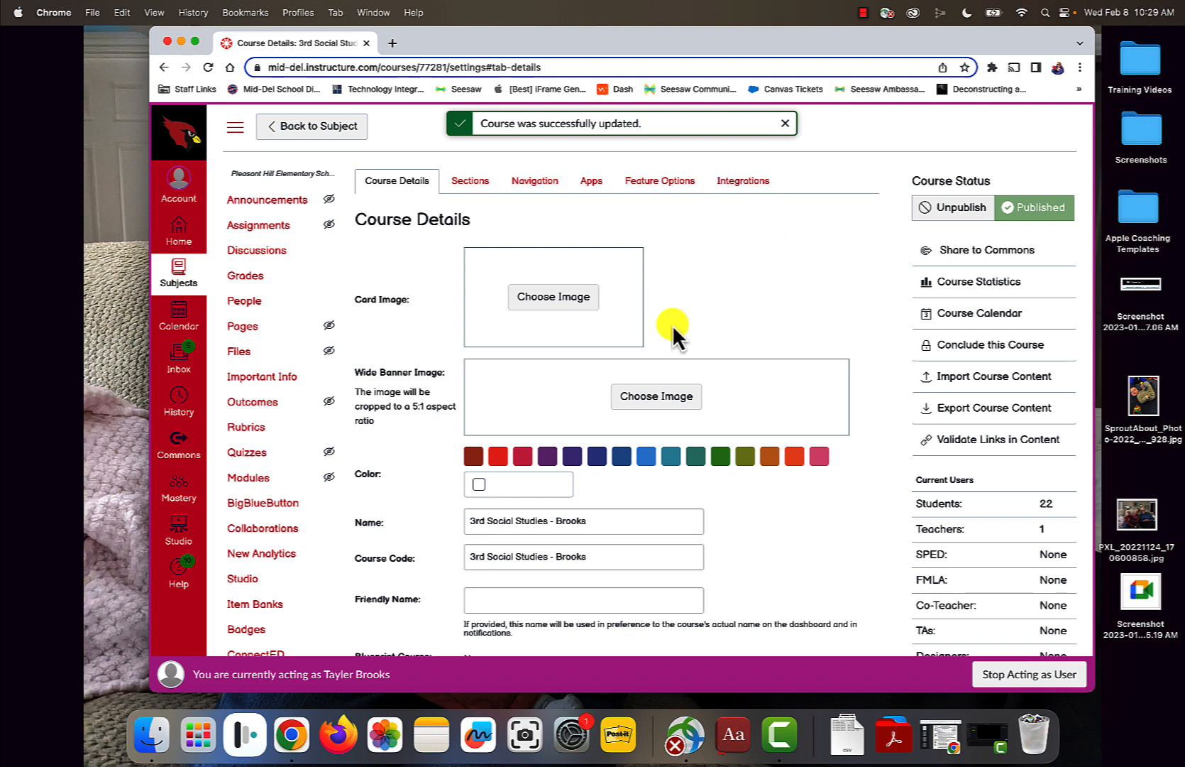
{"action": "mouse_move", "coordinate": [767, 302]}
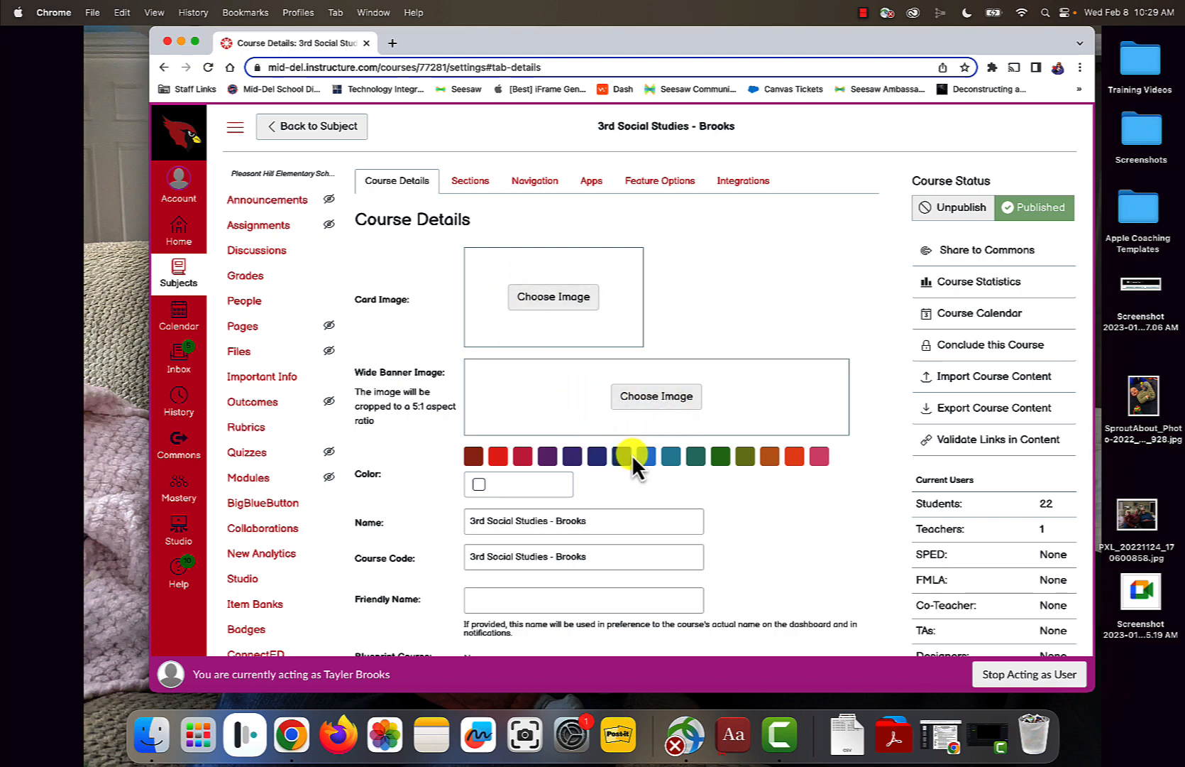
Step: Choose the blue #459ADD course colour swatch and scroll the navigation list
{"action": "left_click", "coordinate": [644, 456]}
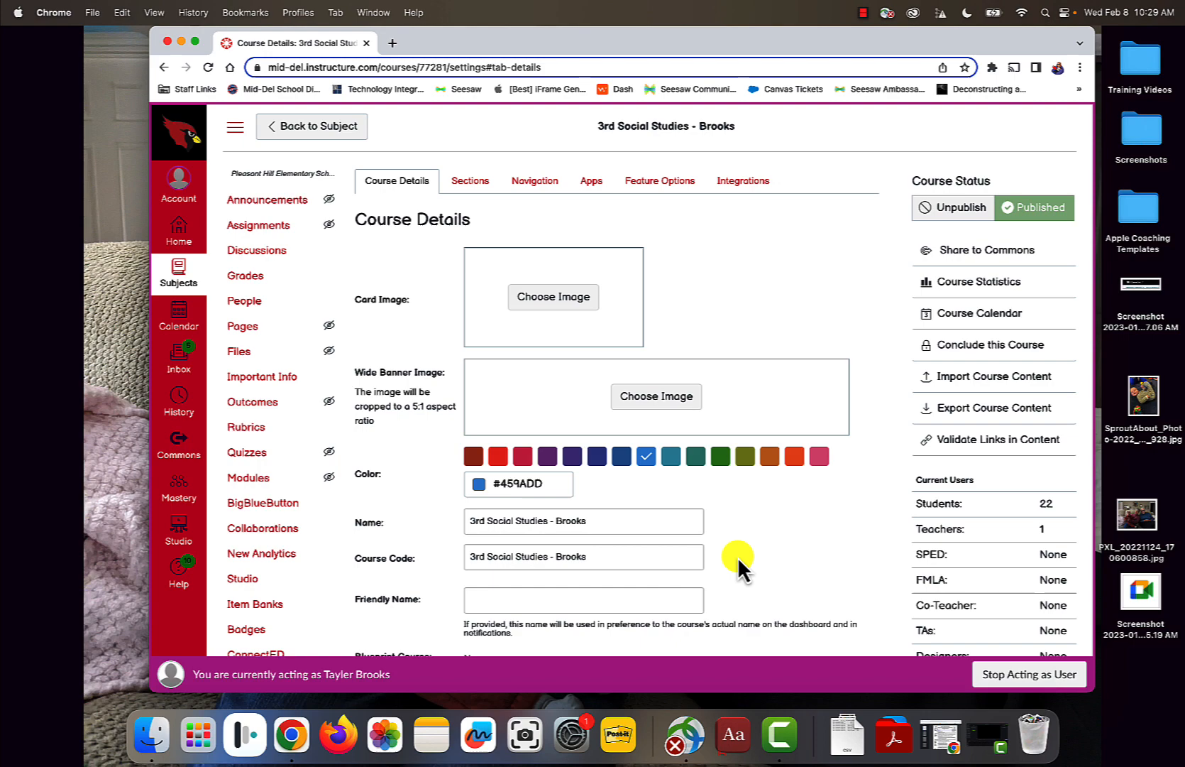
{"action": "scroll", "scroll_direction": "down", "scroll_amount": 3}
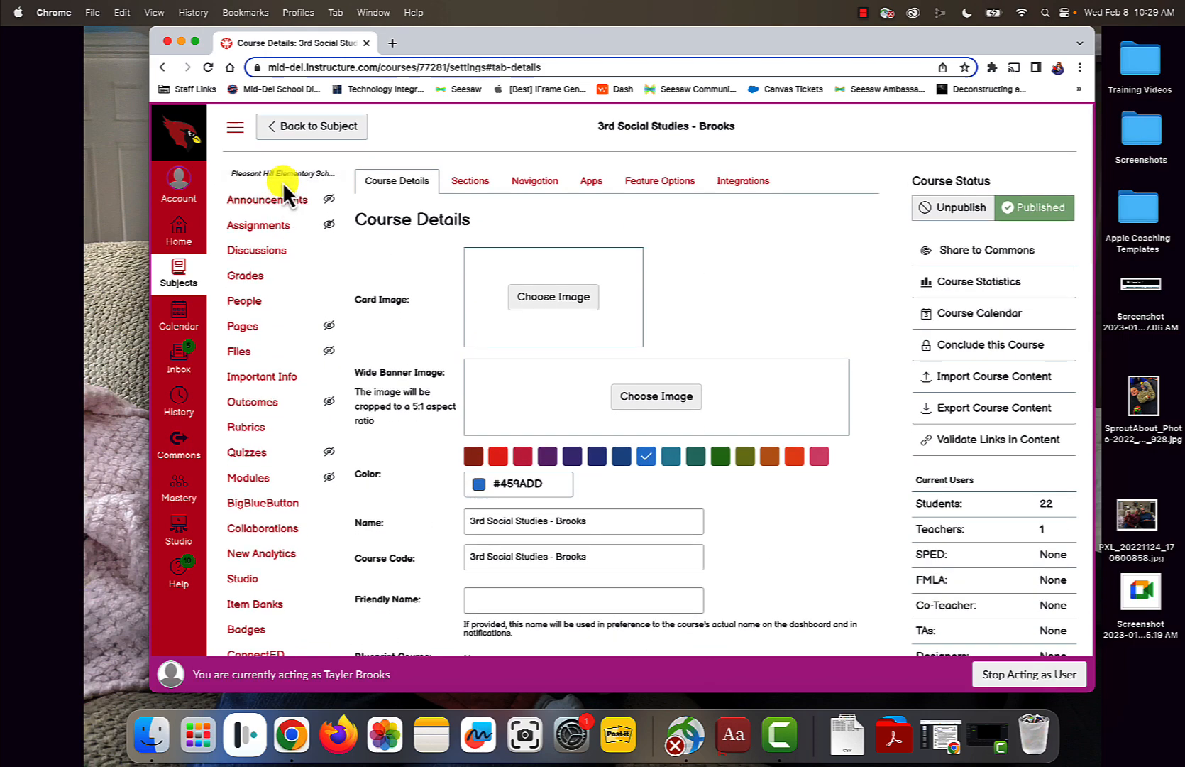
{"action": "scroll", "scroll_direction": "down", "scroll_amount": 3}
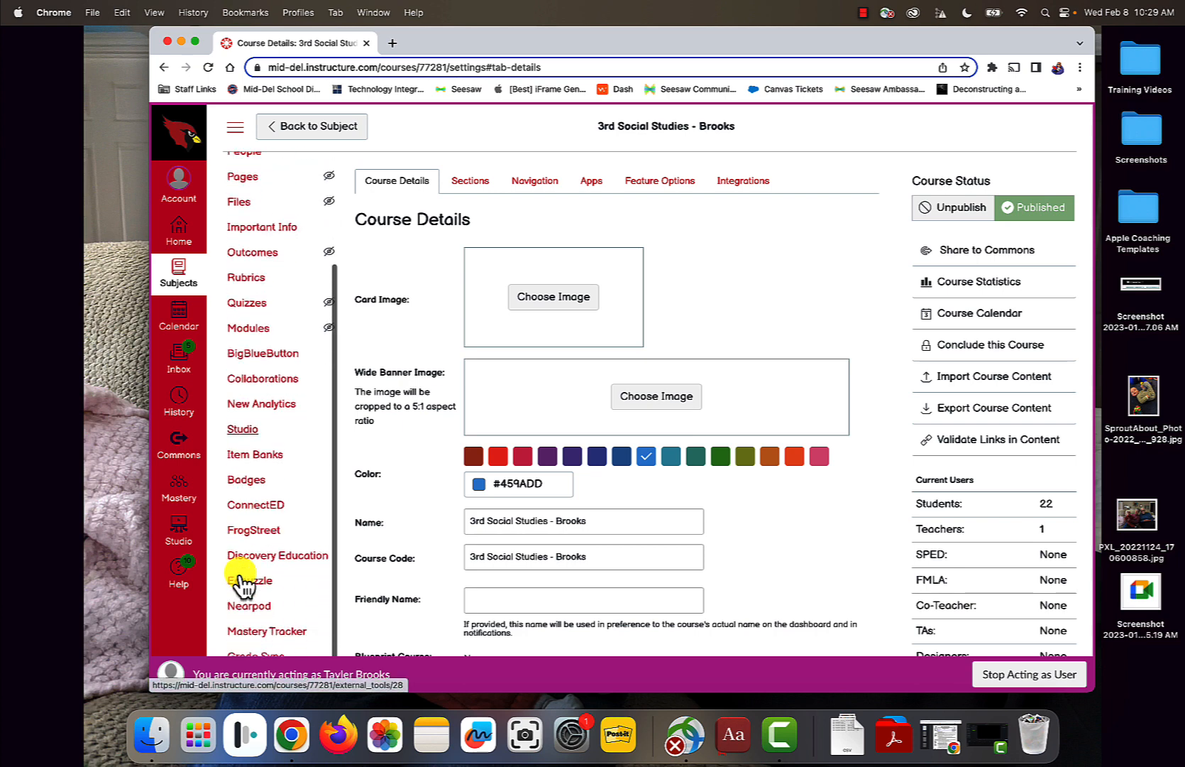
{"action": "scroll", "scroll_direction": "down", "scroll_amount": 3}
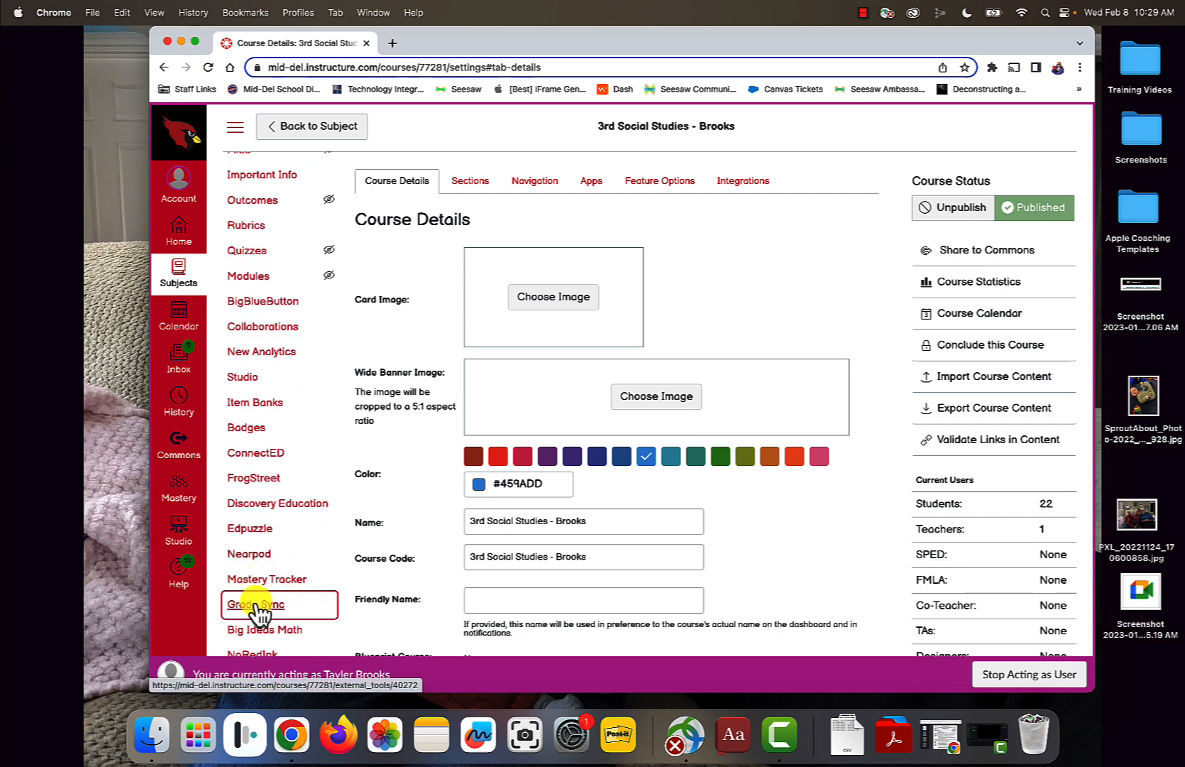
Step: Switch on the Nightly Sync toggle under Grade Sync's Utilities tab
{"action": "left_click", "coordinate": [254, 604]}
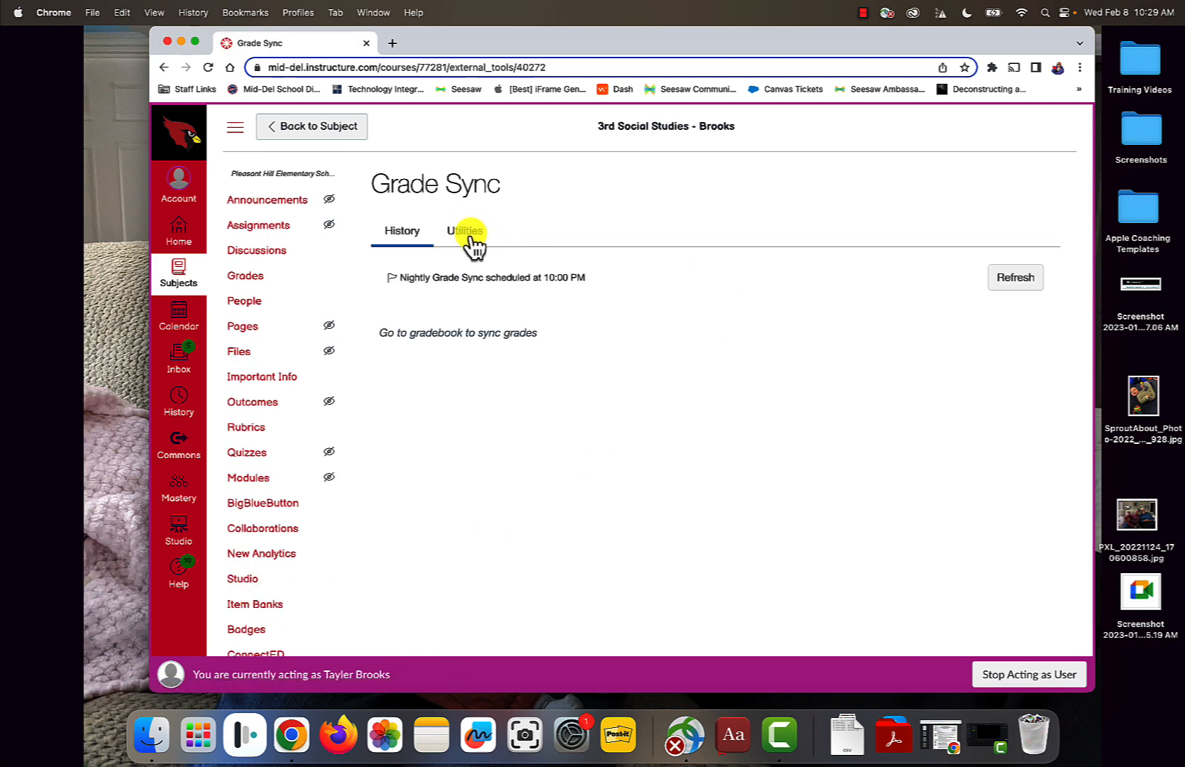
{"action": "left_click", "coordinate": [465, 231]}
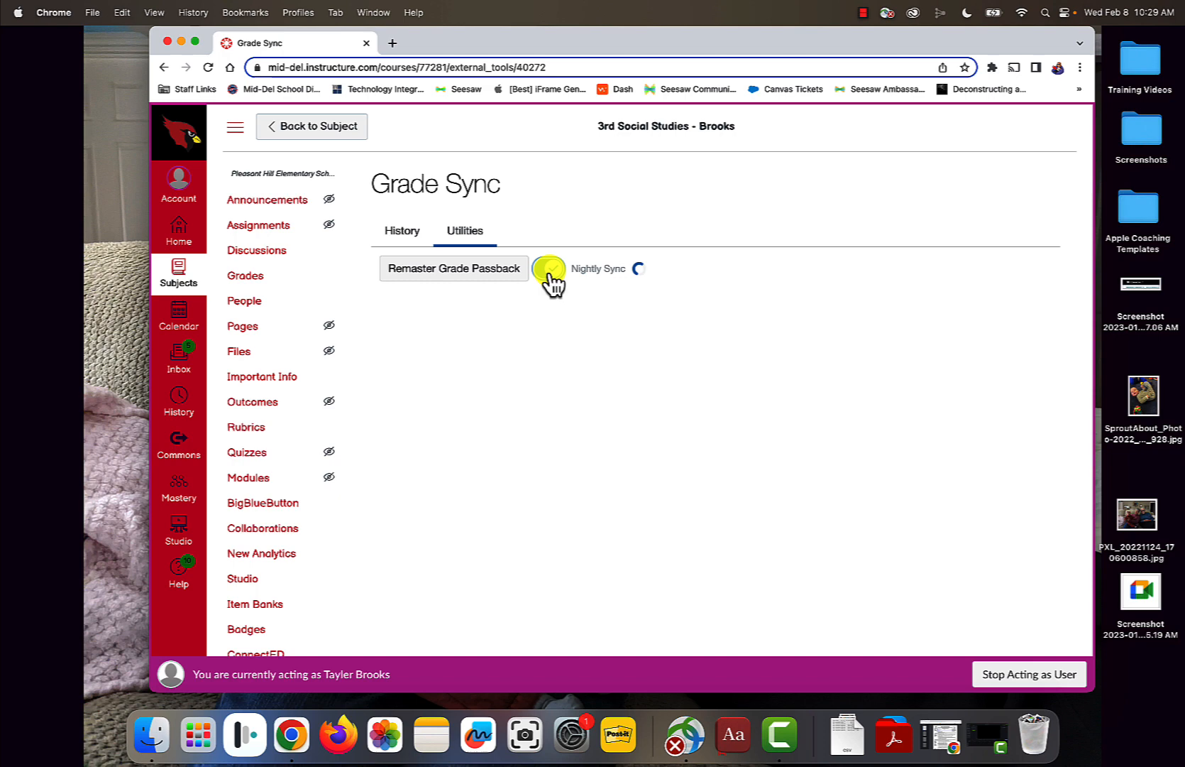
{"action": "left_click", "coordinate": [549, 268]}
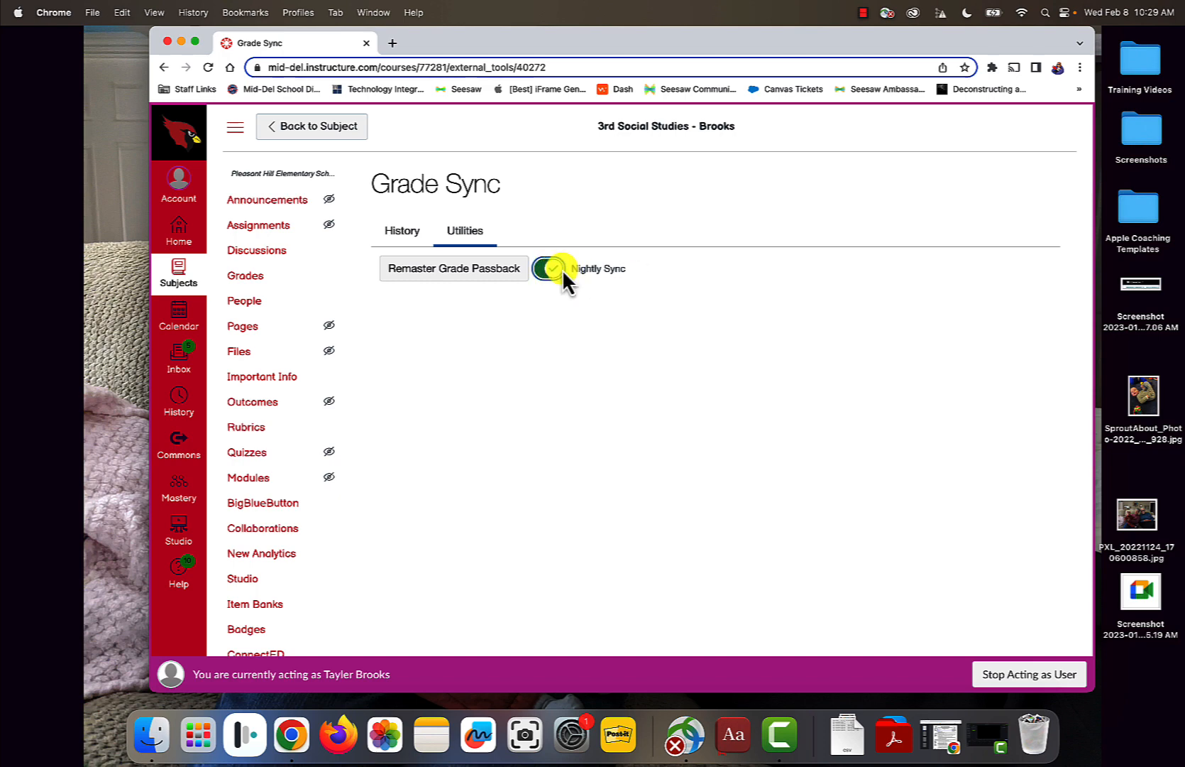
{"action": "left_click", "coordinate": [548, 268]}
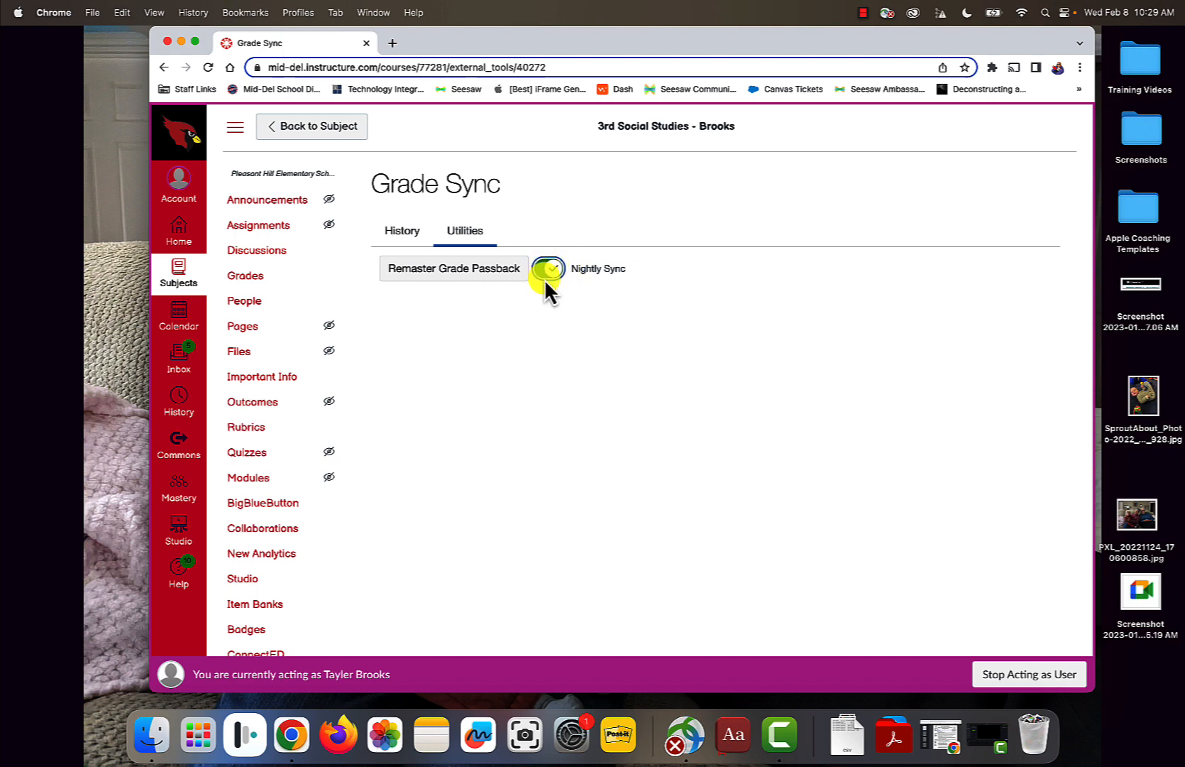
{"action": "left_click", "coordinate": [548, 268]}
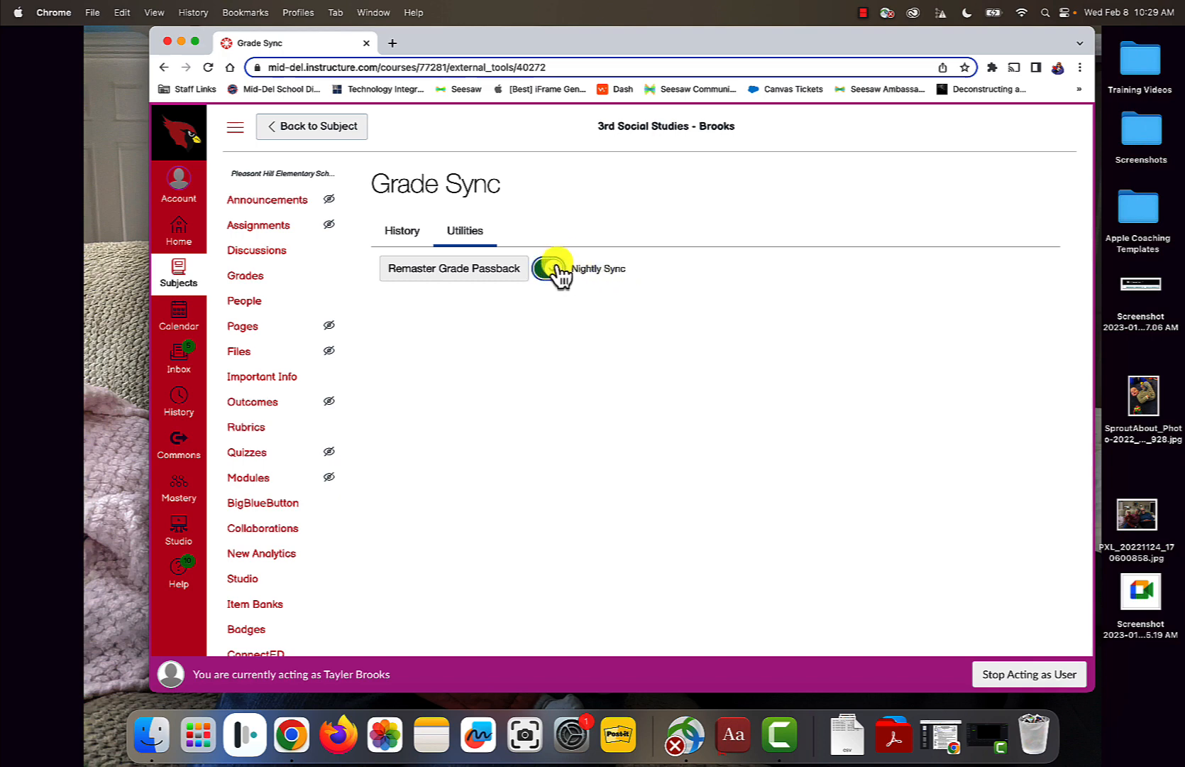
{"action": "left_click", "coordinate": [548, 268]}
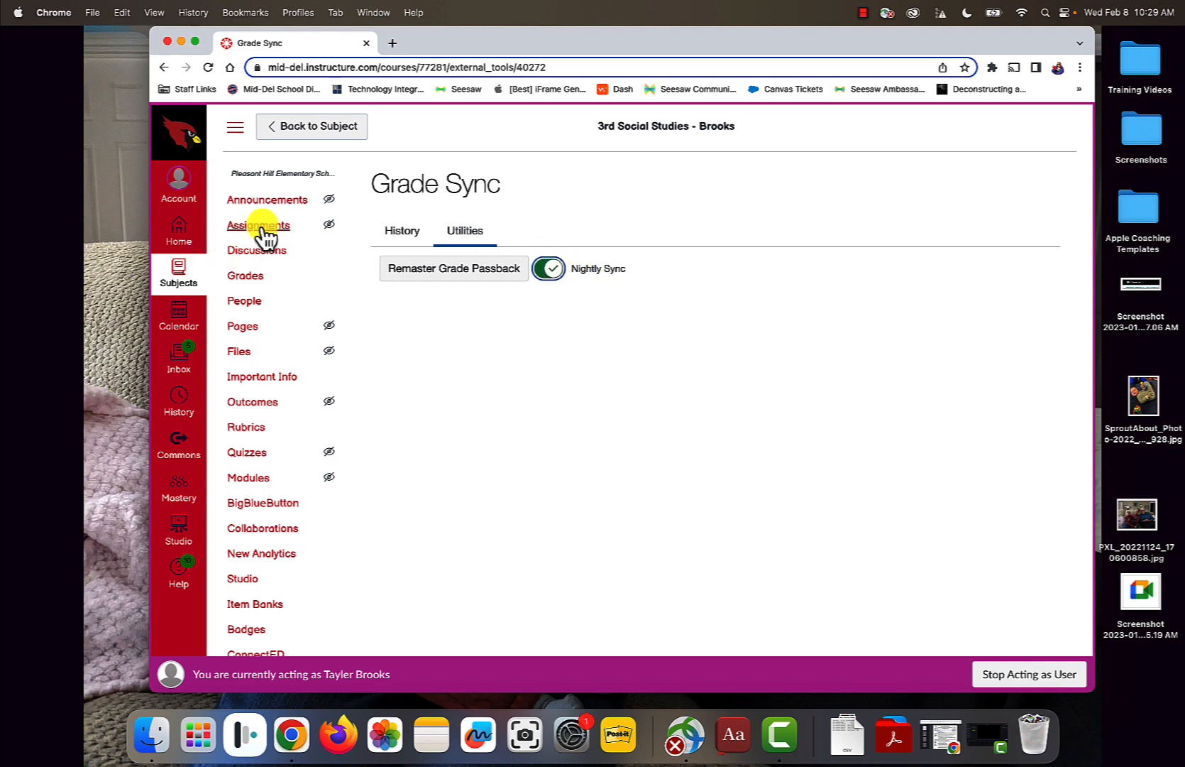
Step: Show the course Assignments list containing only the empty Assignments group
{"action": "left_click", "coordinate": [259, 224]}
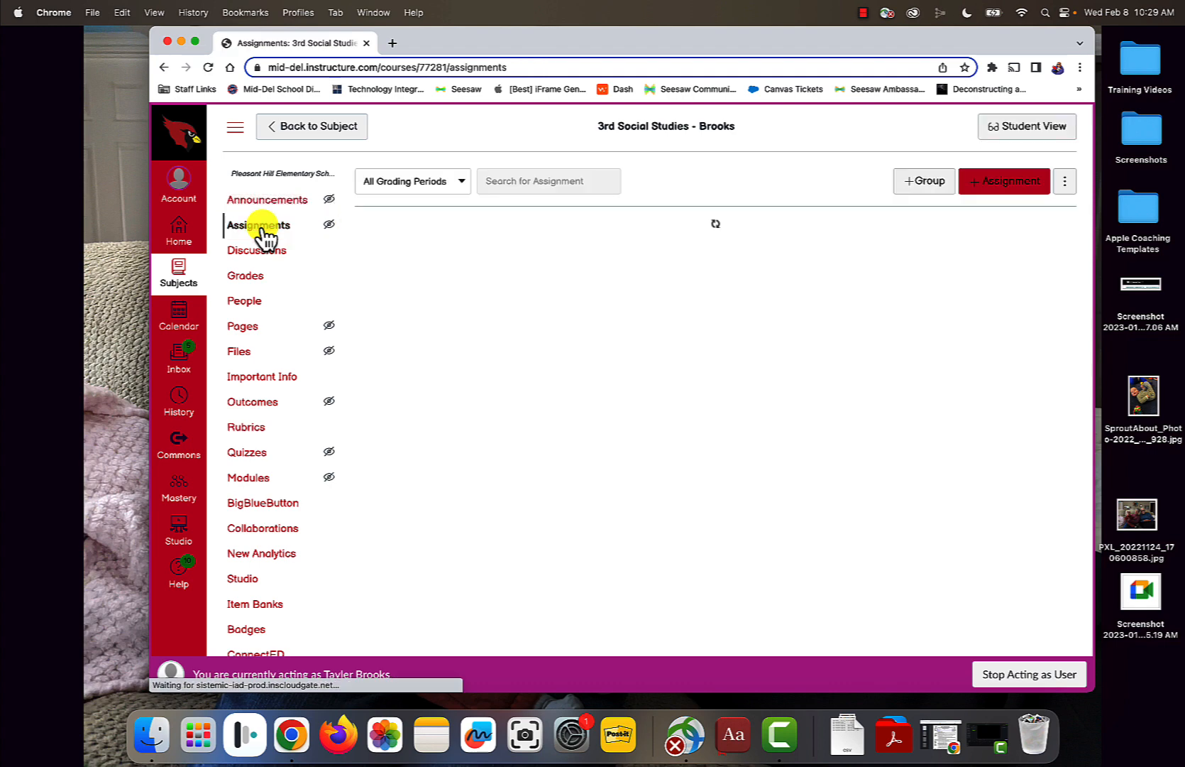
{"action": "left_click", "coordinate": [259, 224]}
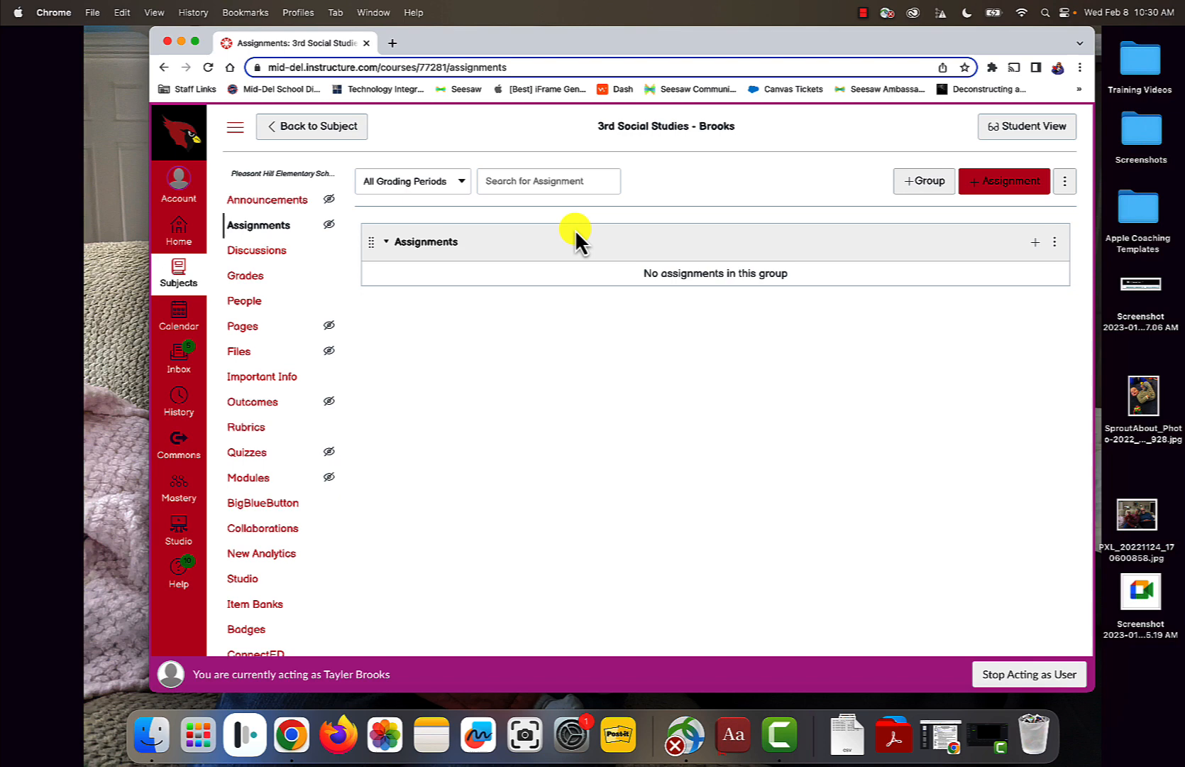
{"action": "mouse_move", "coordinate": [692, 374]}
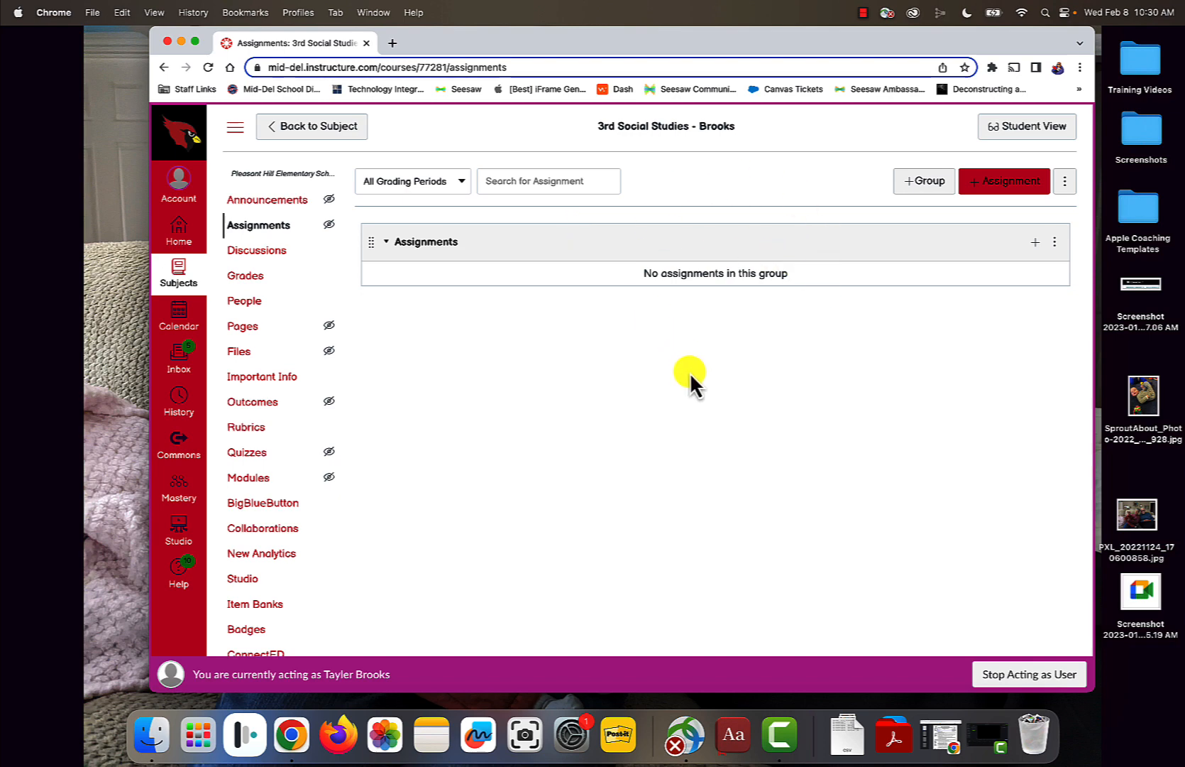
{"action": "mouse_move", "coordinate": [694, 363]}
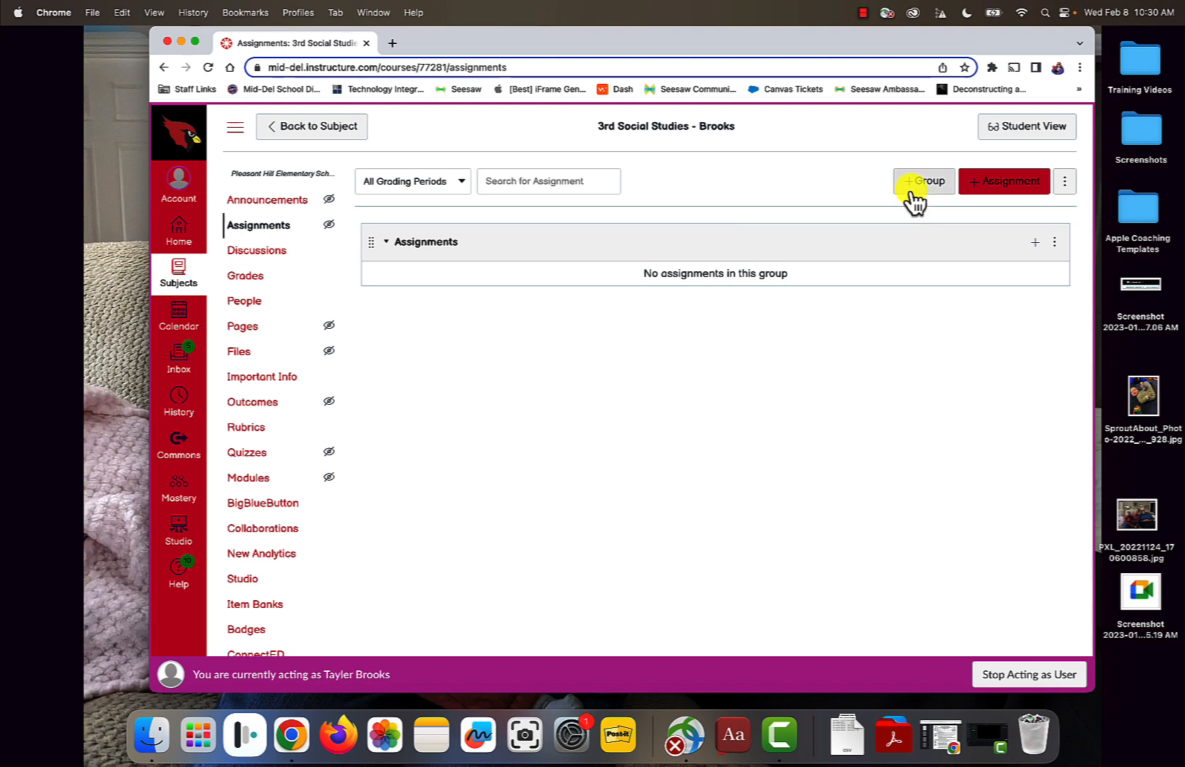
Step: Create the Classwork and Participation assignment groups, then name a third group 'Test'
{"action": "left_click", "coordinate": [923, 181]}
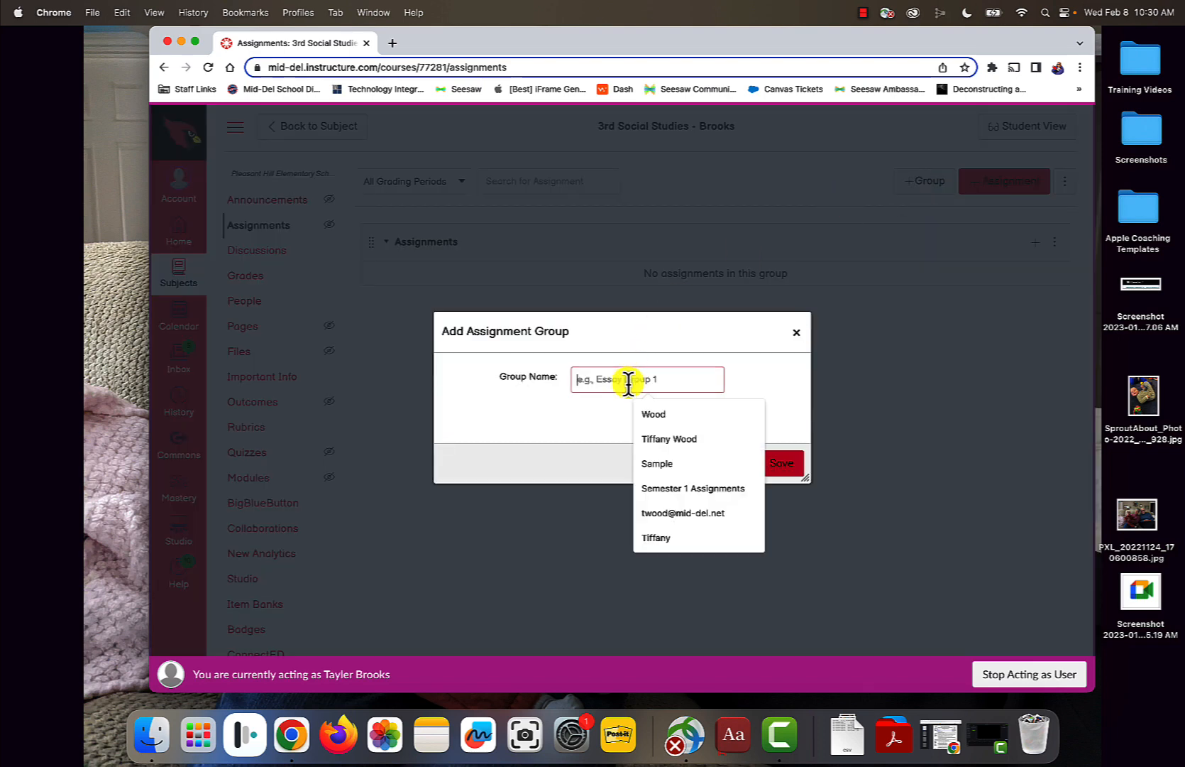
{"action": "type", "text": "Class"}
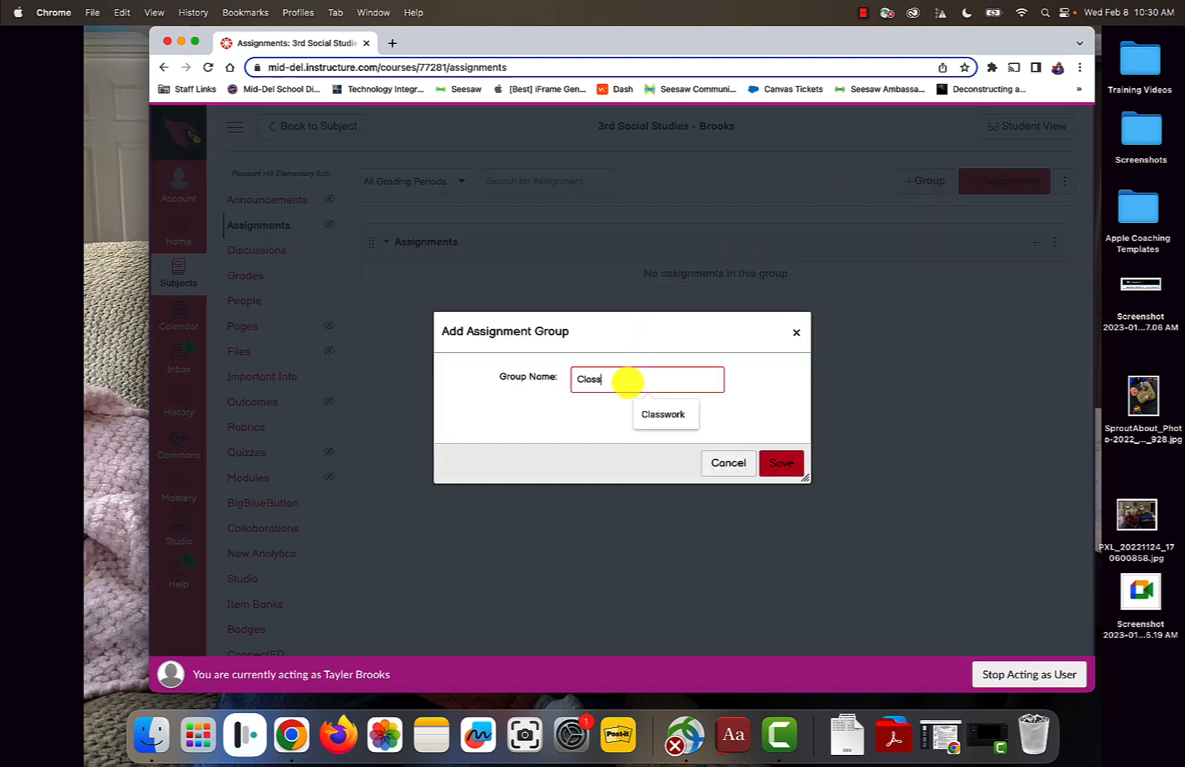
{"action": "left_click", "coordinate": [664, 414]}
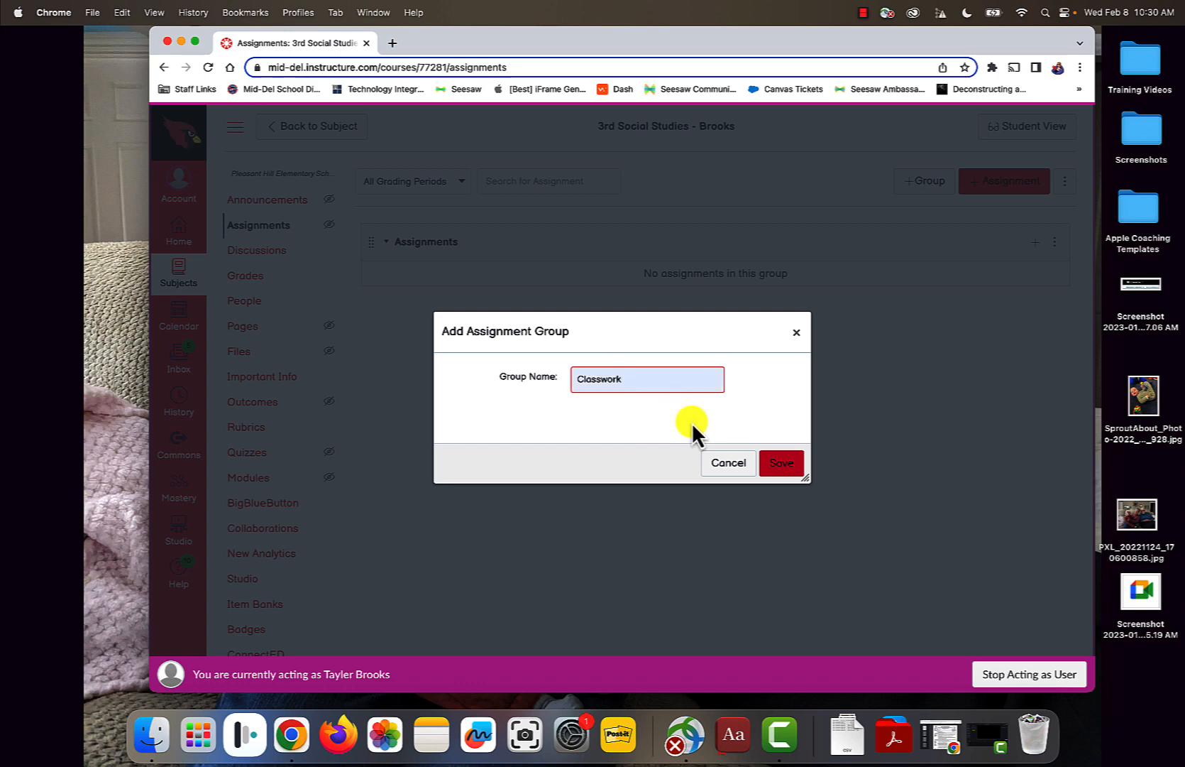
{"action": "left_click", "coordinate": [781, 463]}
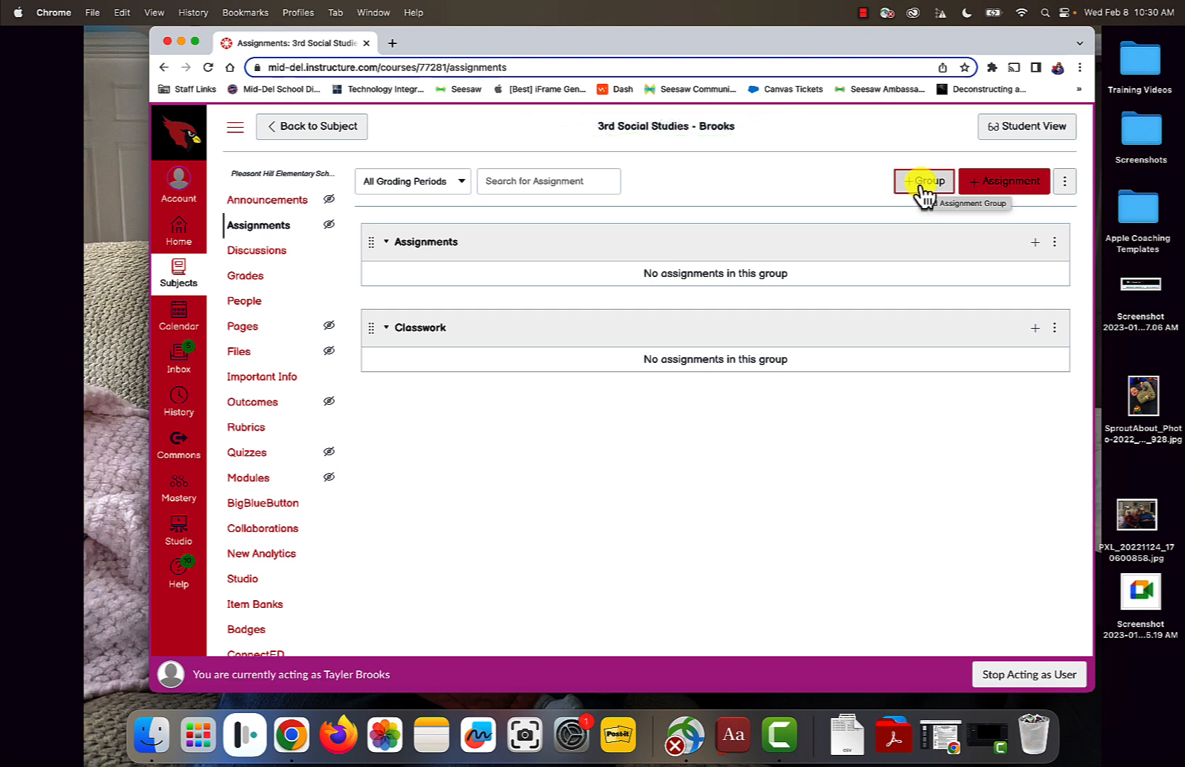
{"action": "mouse_move", "coordinate": [423, 317]}
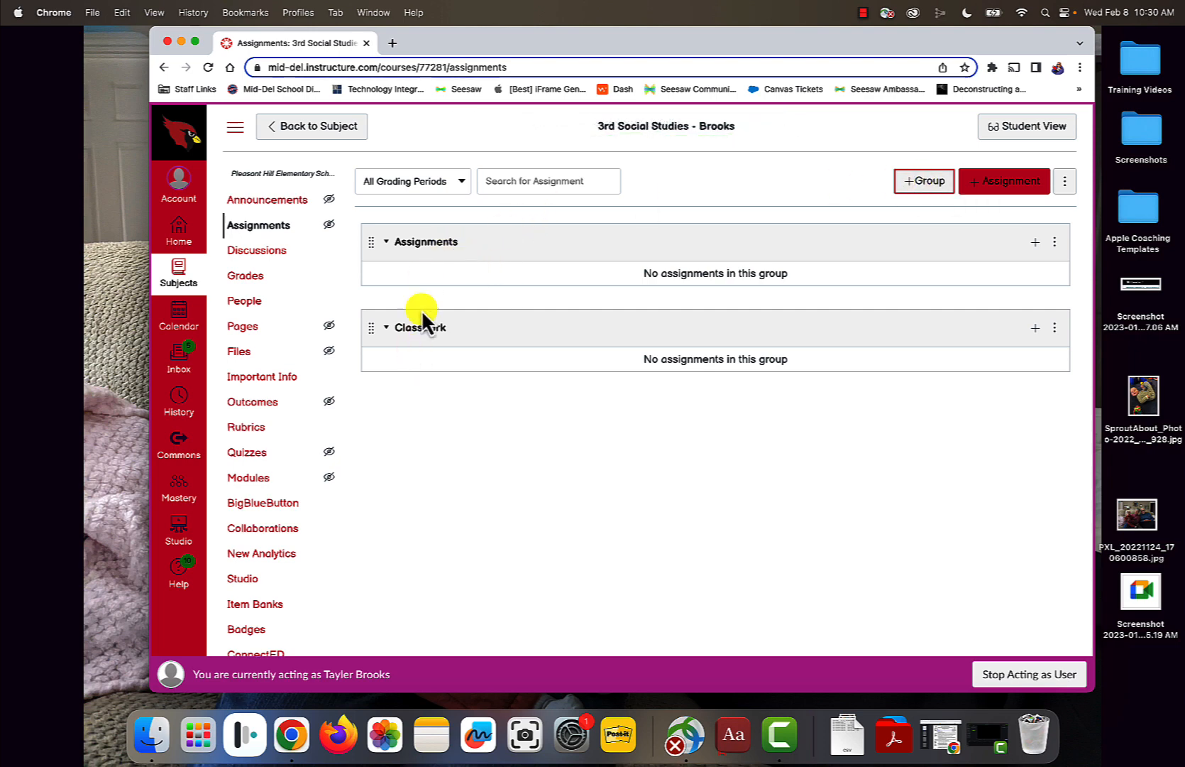
{"action": "left_click", "coordinate": [923, 181]}
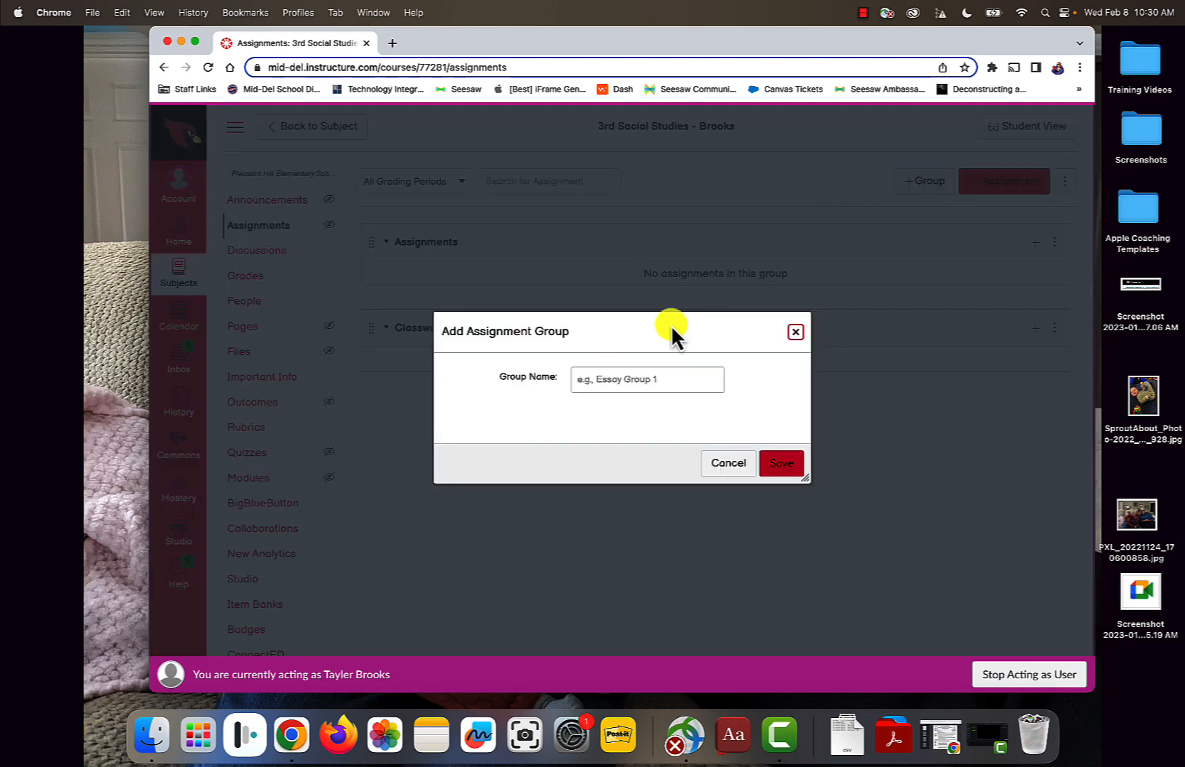
{"action": "type", "text": "Part"}
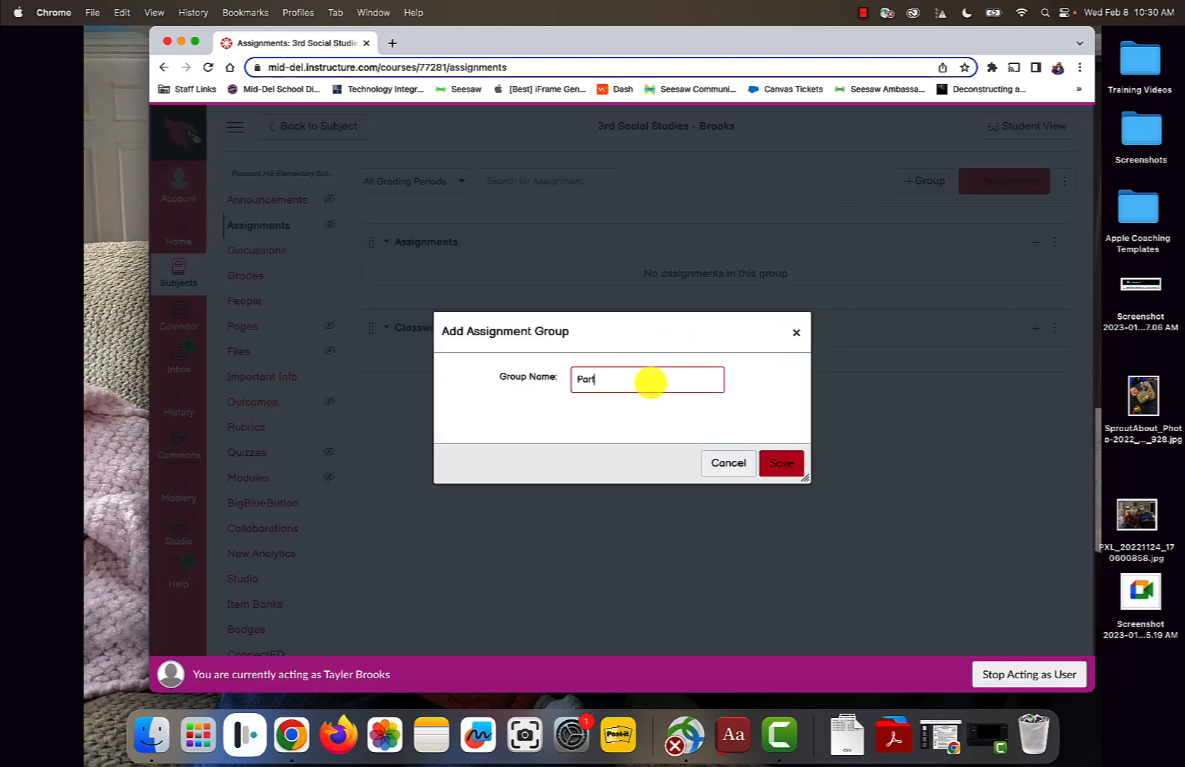
{"action": "type", "text": "ici"}
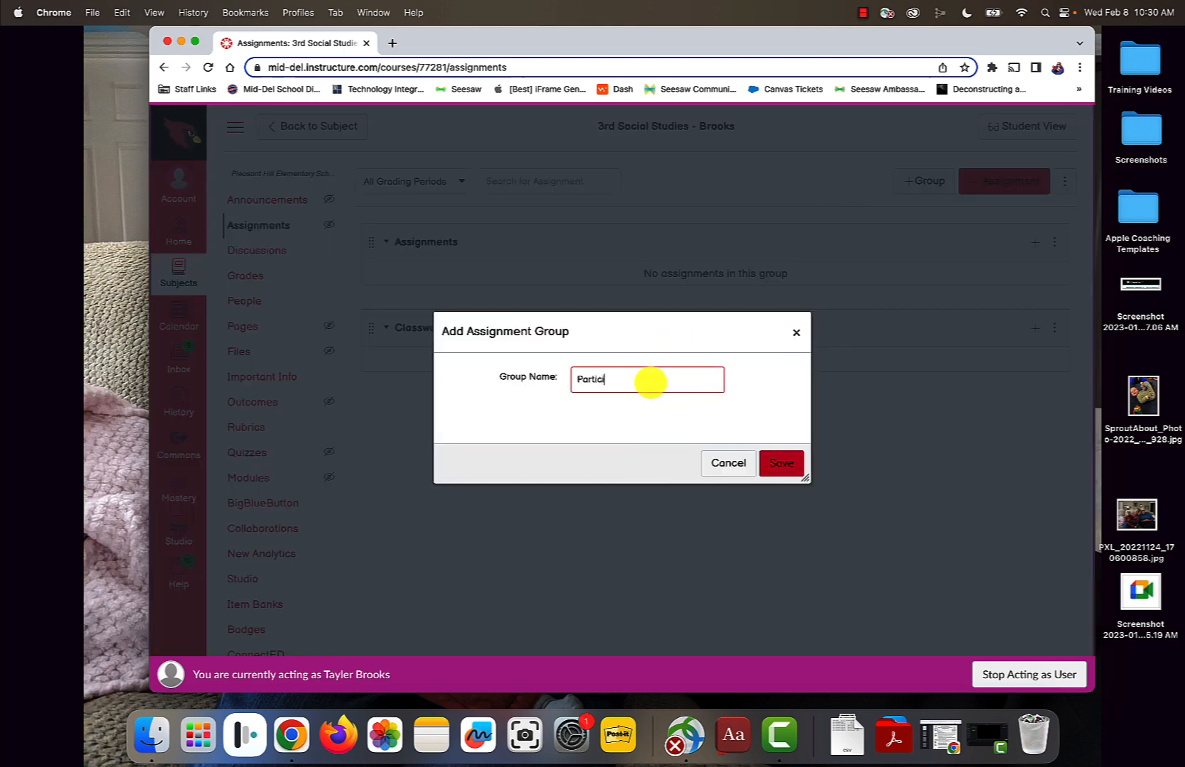
{"action": "left_click", "coordinate": [782, 462]}
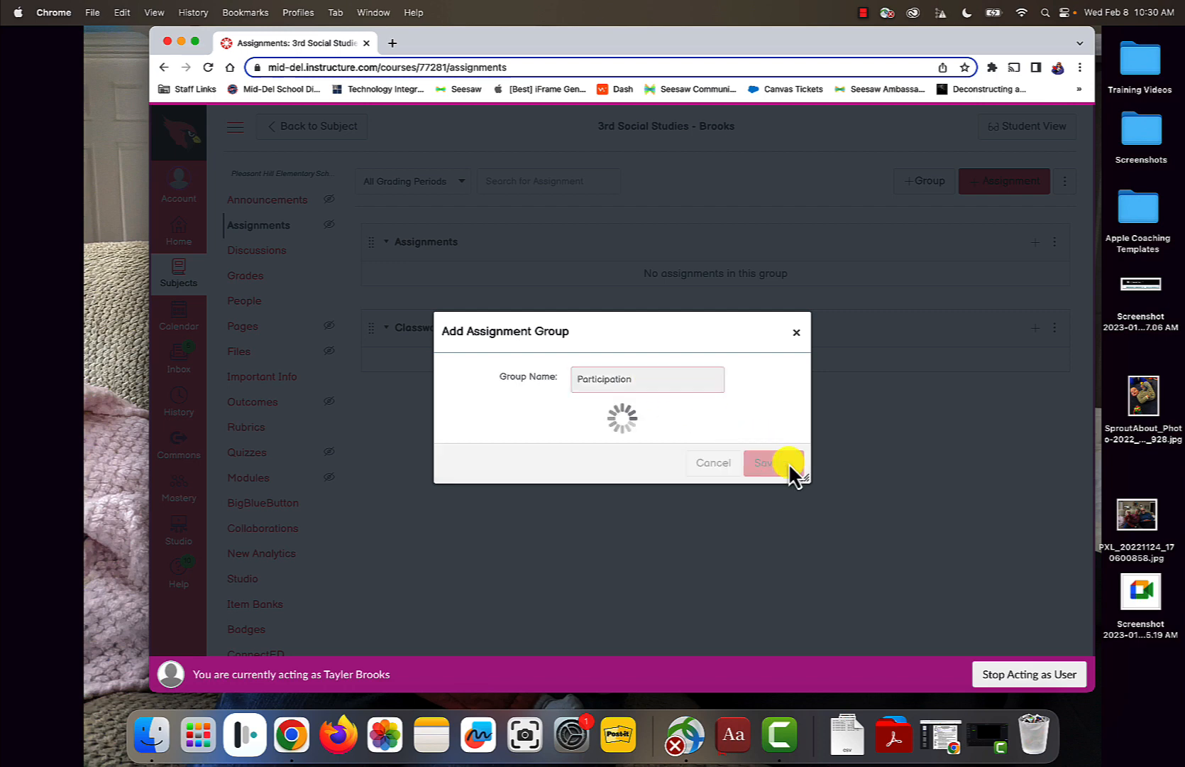
{"action": "left_click", "coordinate": [775, 462]}
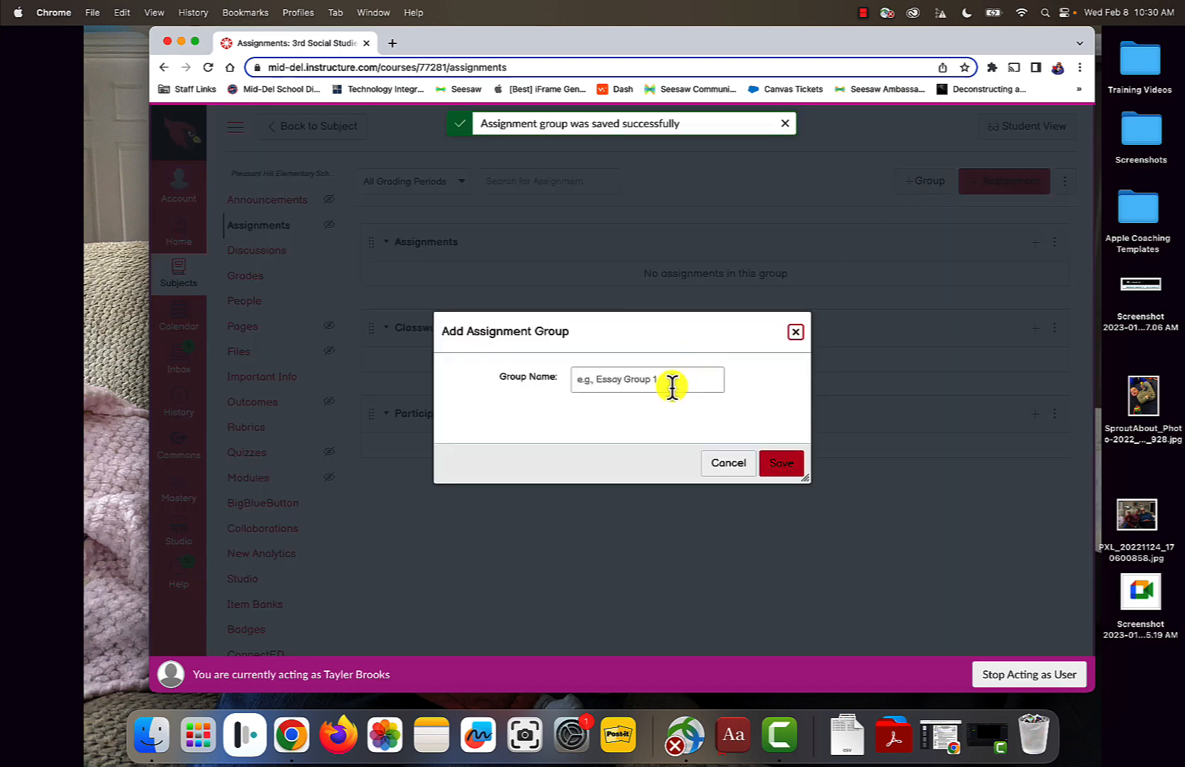
{"action": "type", "text": "Test"}
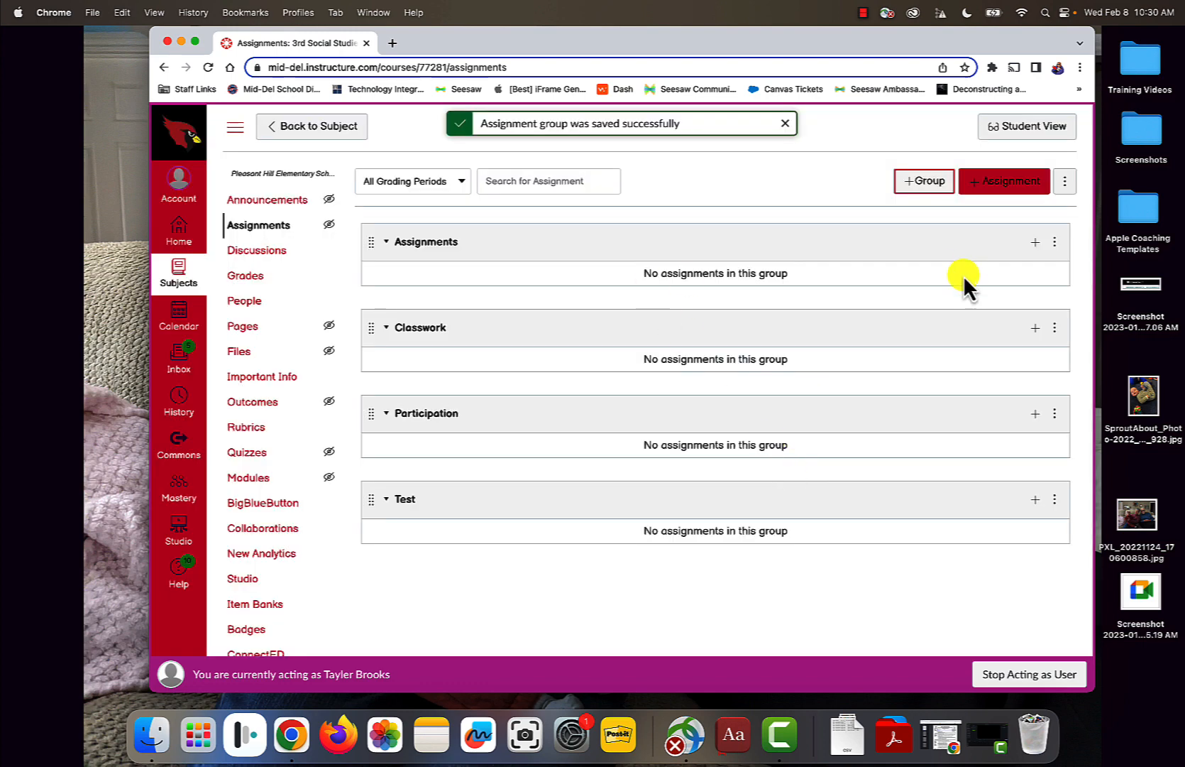
Step: Open the Sync SIS Categories window from the assignments options menu
{"action": "left_click", "coordinate": [1066, 181]}
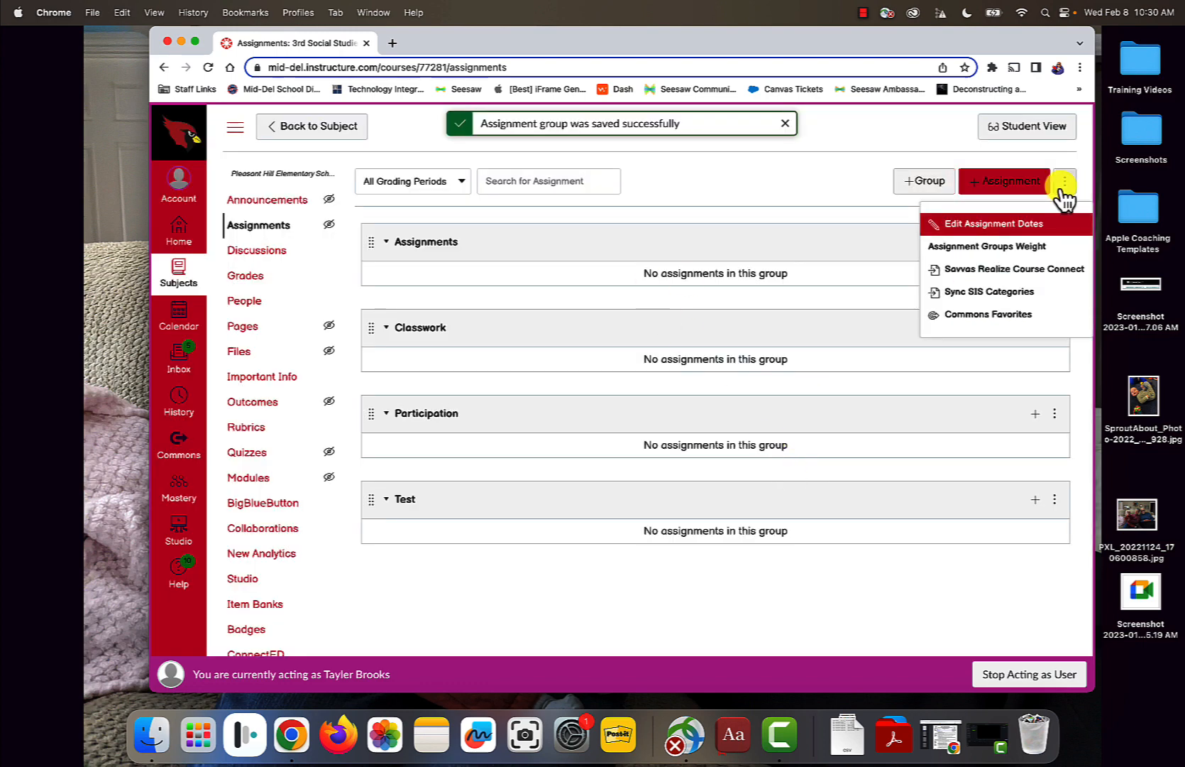
{"action": "left_click", "coordinate": [989, 291]}
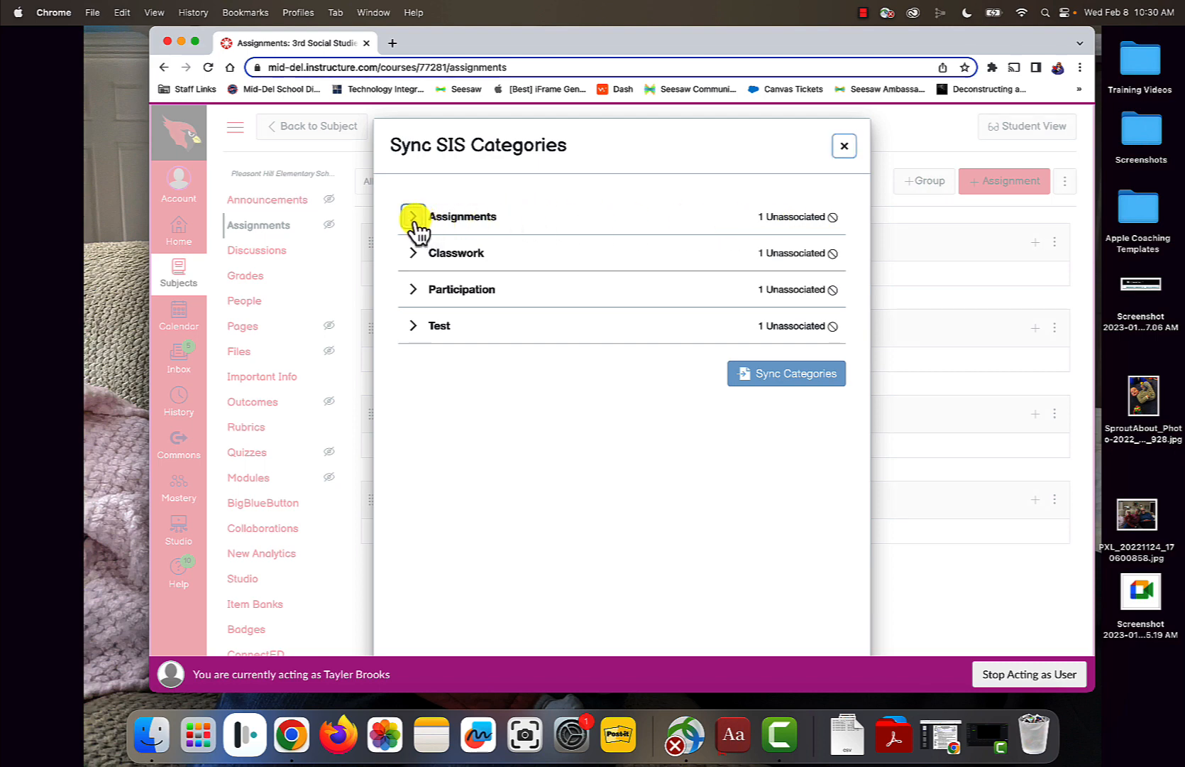
Step: Map the Assignments and Classwork groups to the Classwork SIS category
{"action": "left_click", "coordinate": [414, 216]}
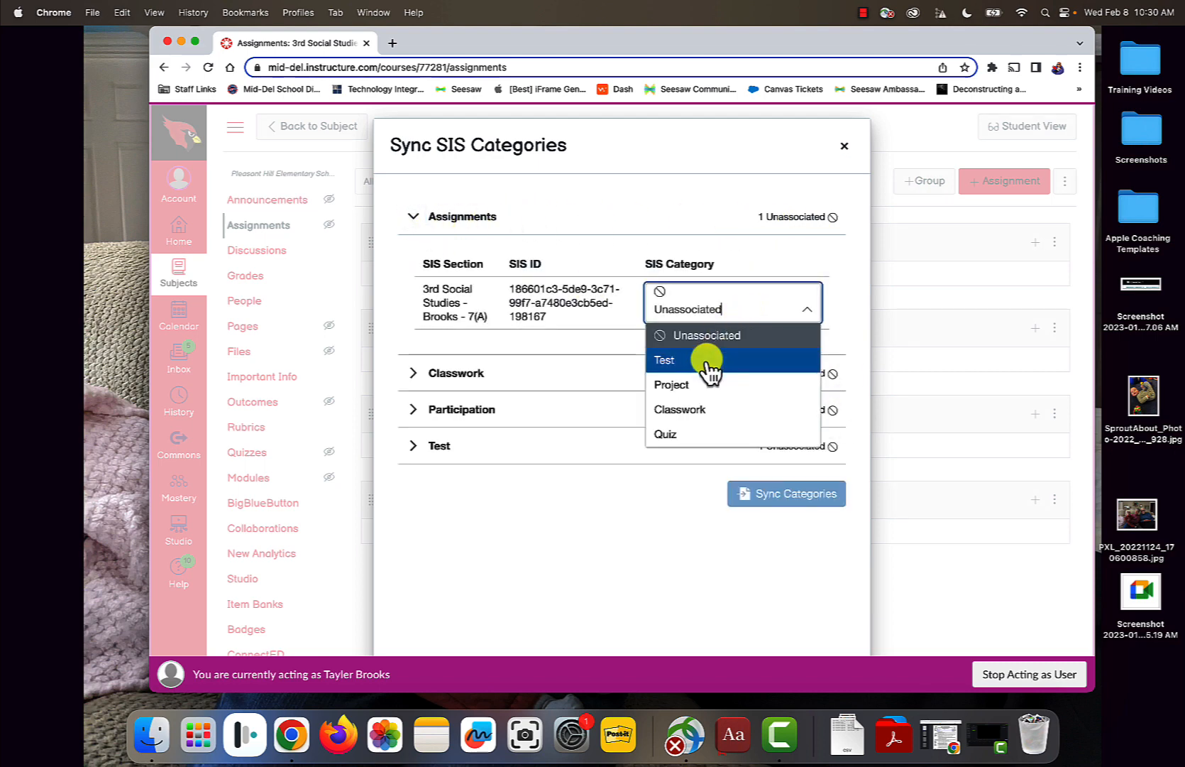
{"action": "left_click", "coordinate": [679, 409]}
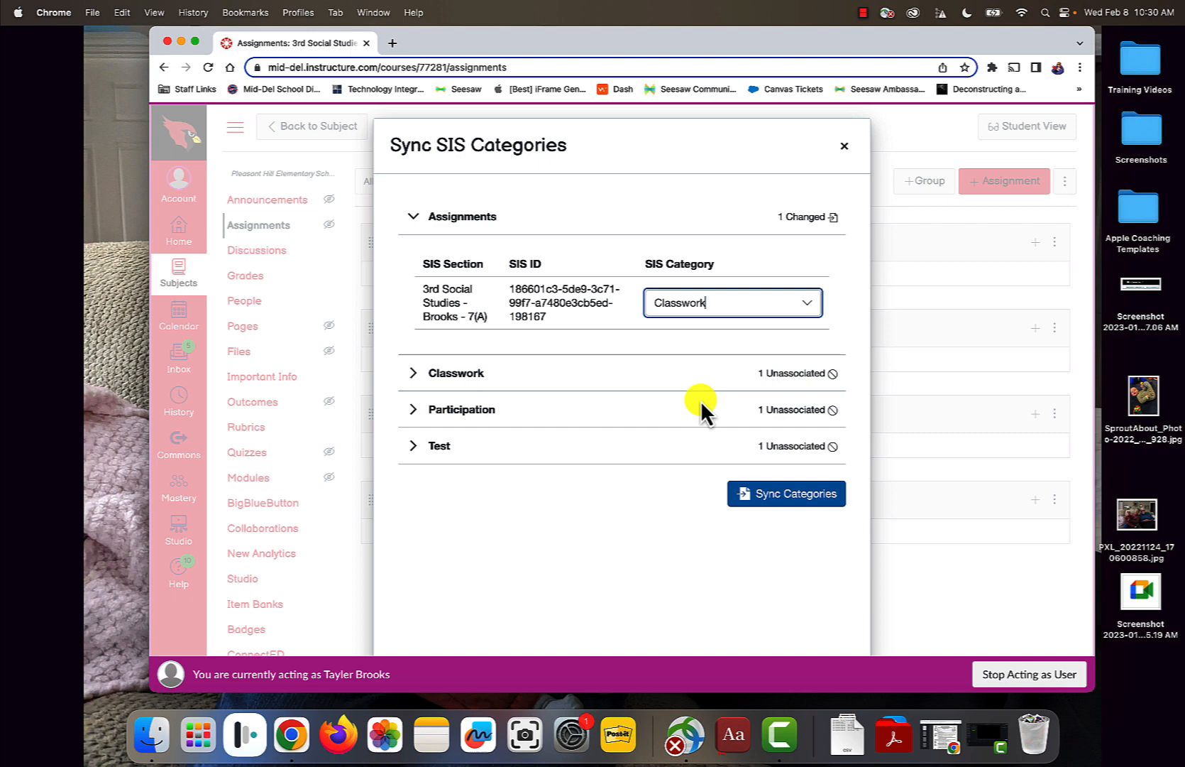
{"action": "mouse_move", "coordinate": [626, 272]}
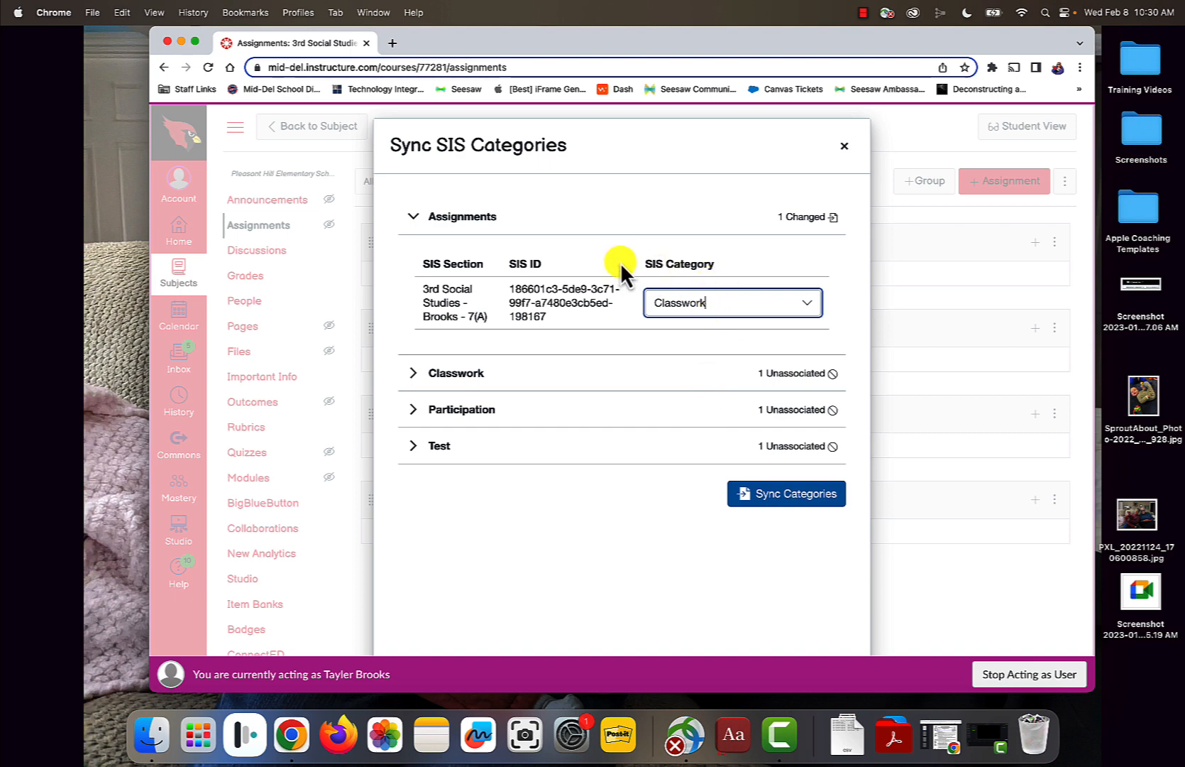
{"action": "left_click", "coordinate": [413, 372]}
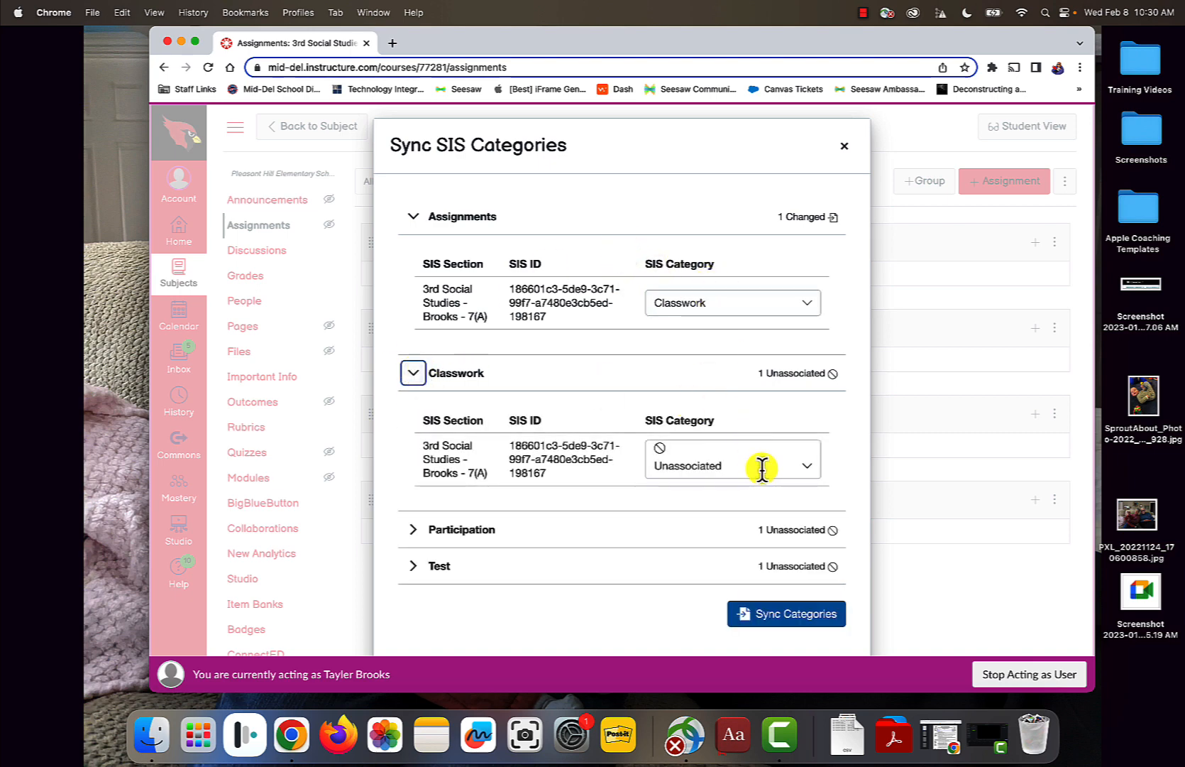
{"action": "left_click", "coordinate": [730, 465]}
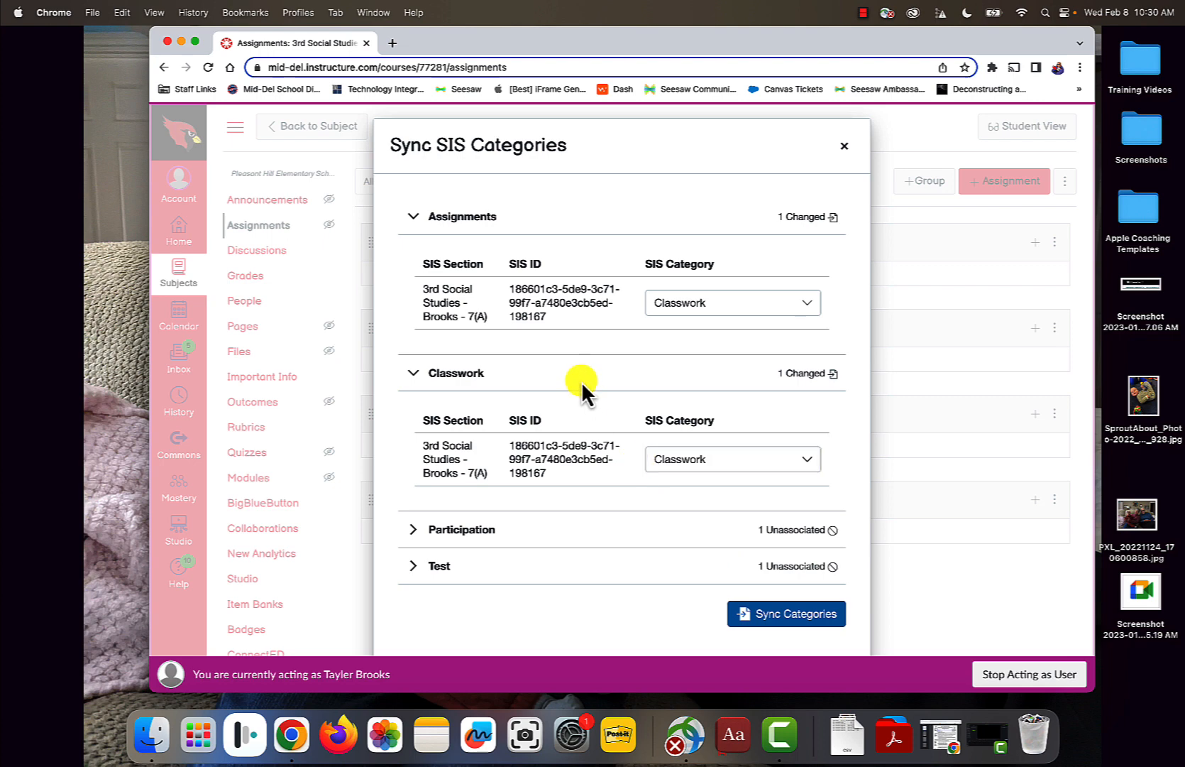
{"action": "mouse_move", "coordinate": [488, 295]}
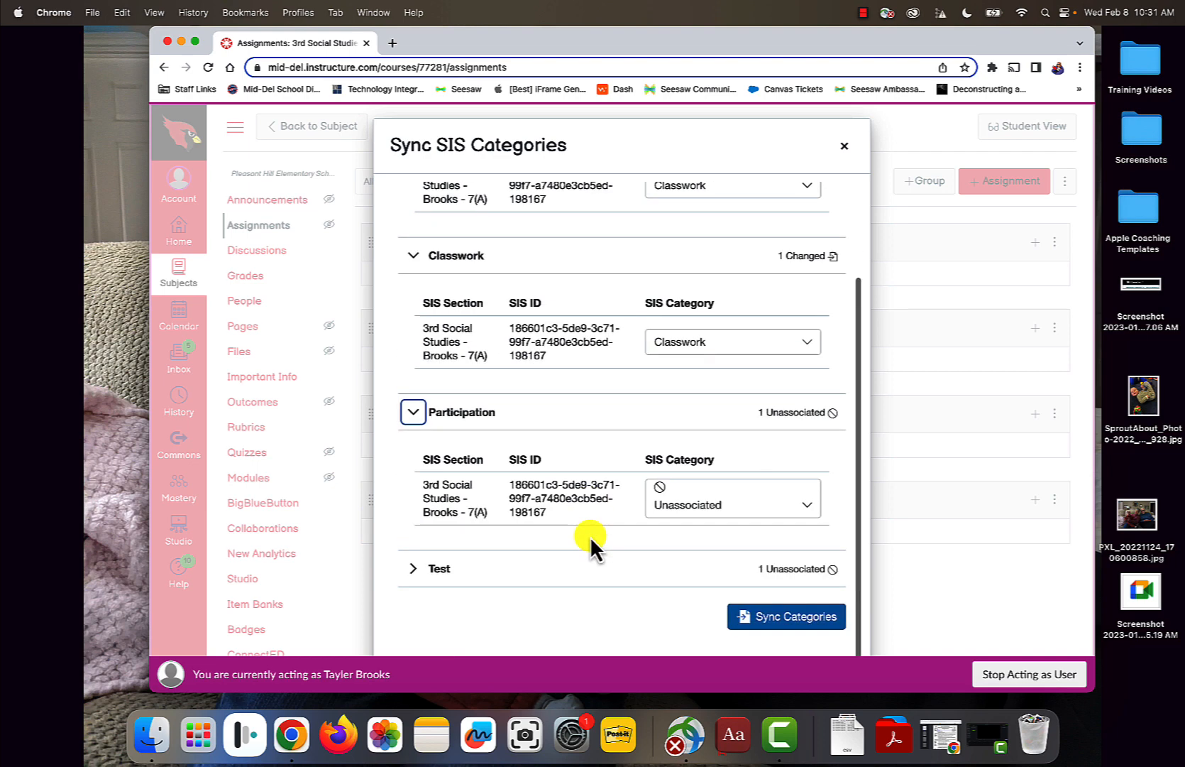
Step: Map Participation to Project and Test to Test, sync, and close the window
{"action": "left_click", "coordinate": [731, 505]}
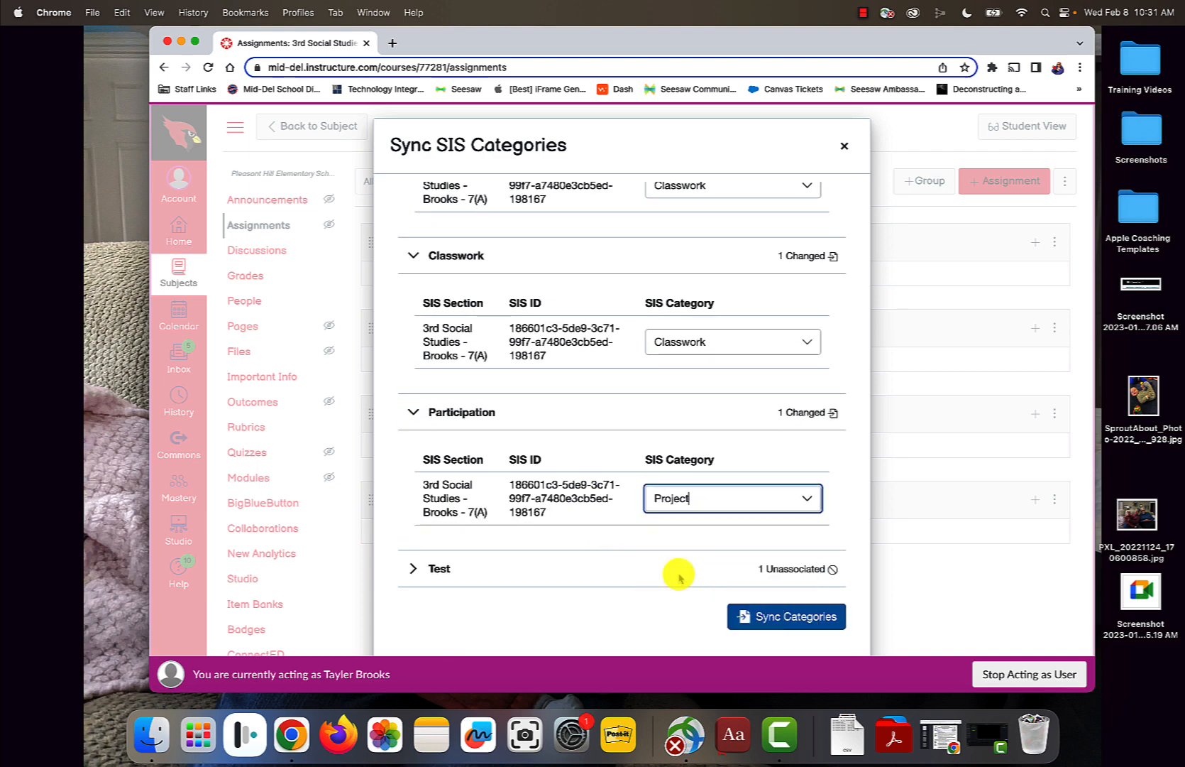
{"action": "left_click", "coordinate": [414, 569]}
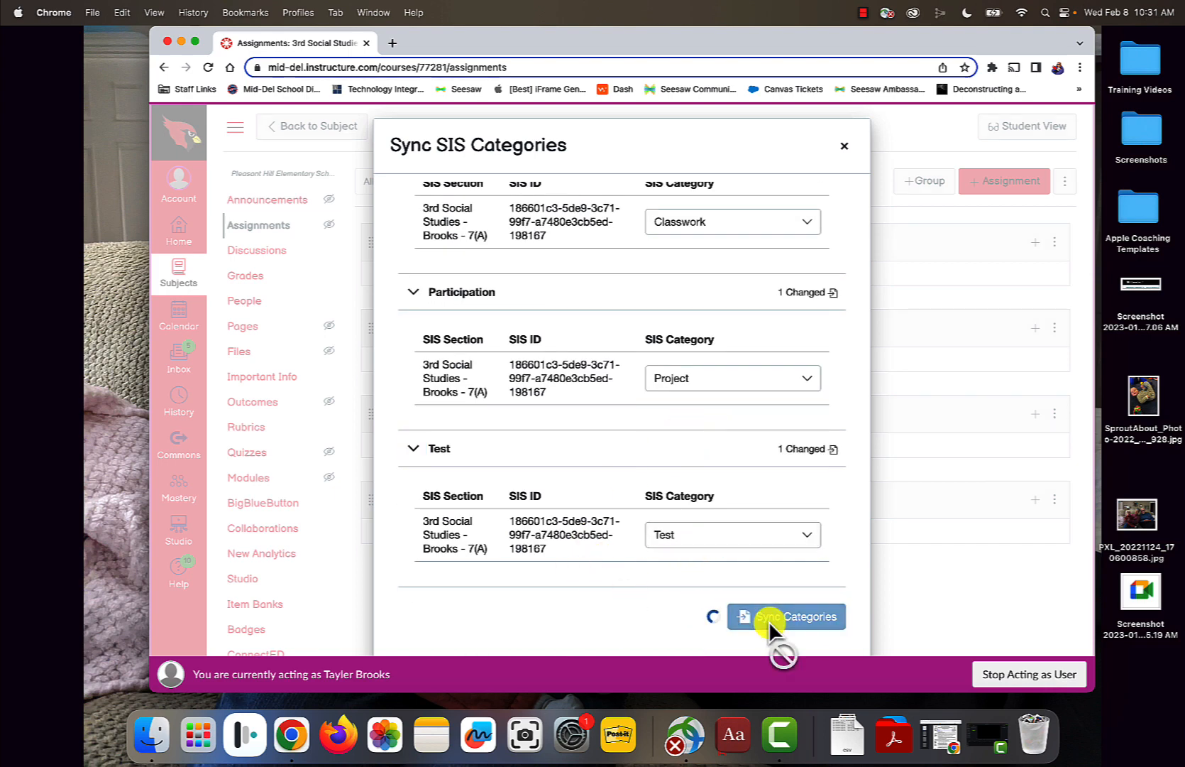
{"action": "left_click", "coordinate": [786, 616]}
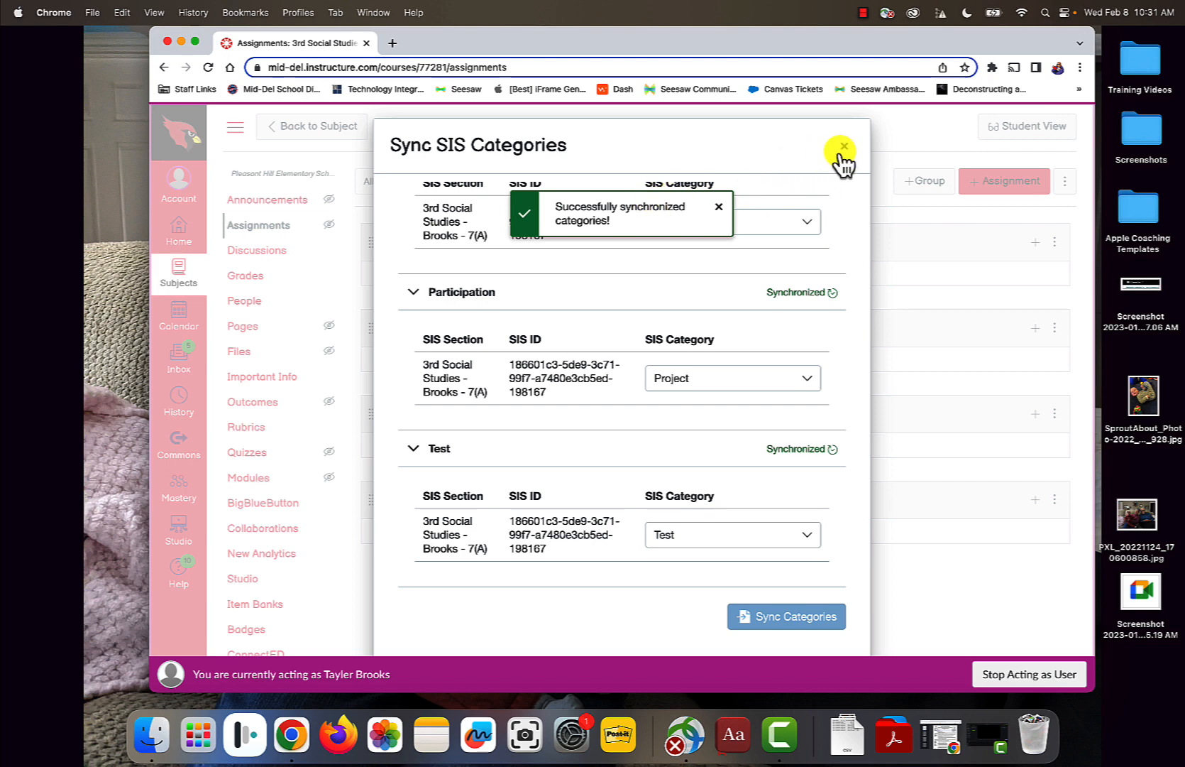
{"action": "left_click", "coordinate": [842, 146]}
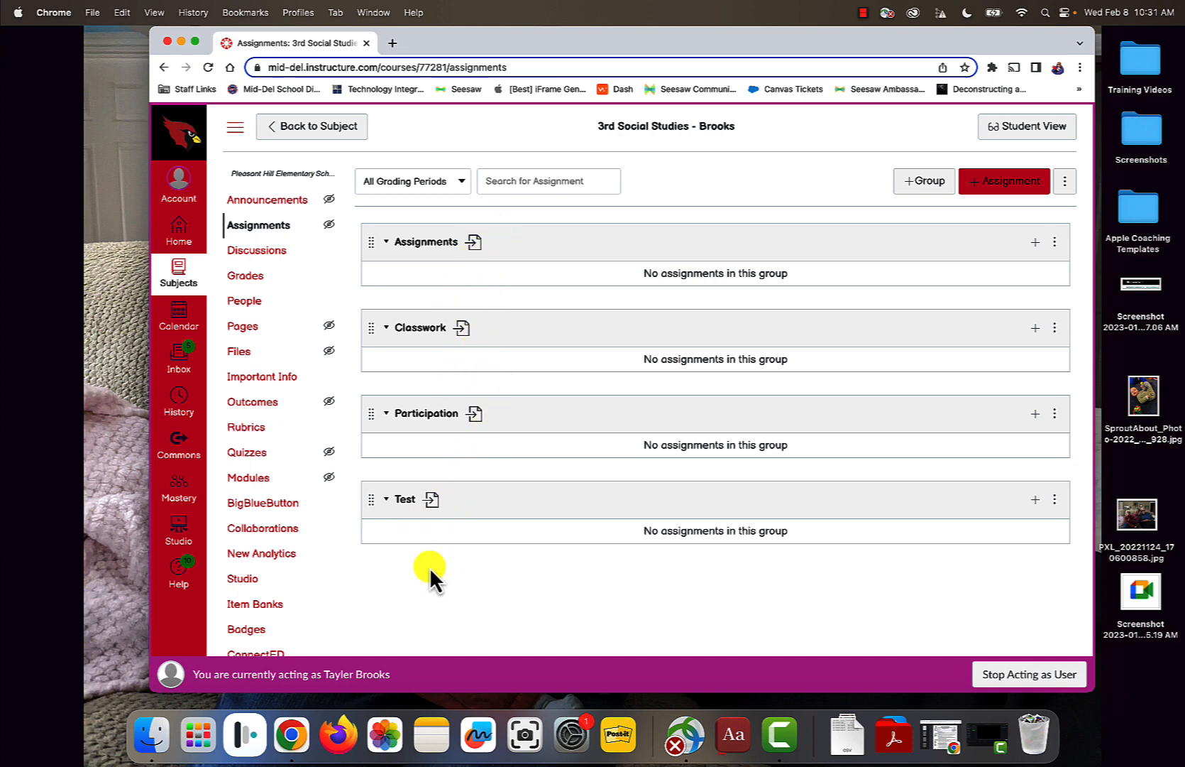
{"action": "mouse_move", "coordinate": [689, 293]}
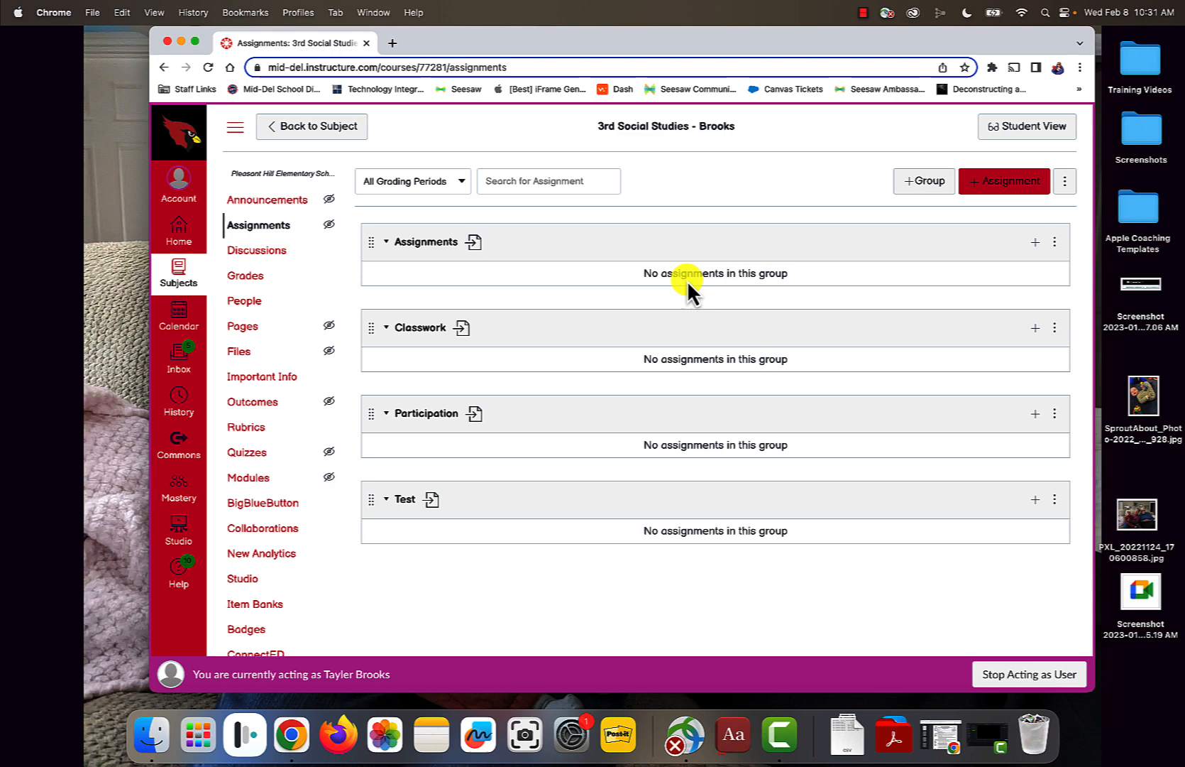
{"action": "mouse_move", "coordinate": [669, 337]}
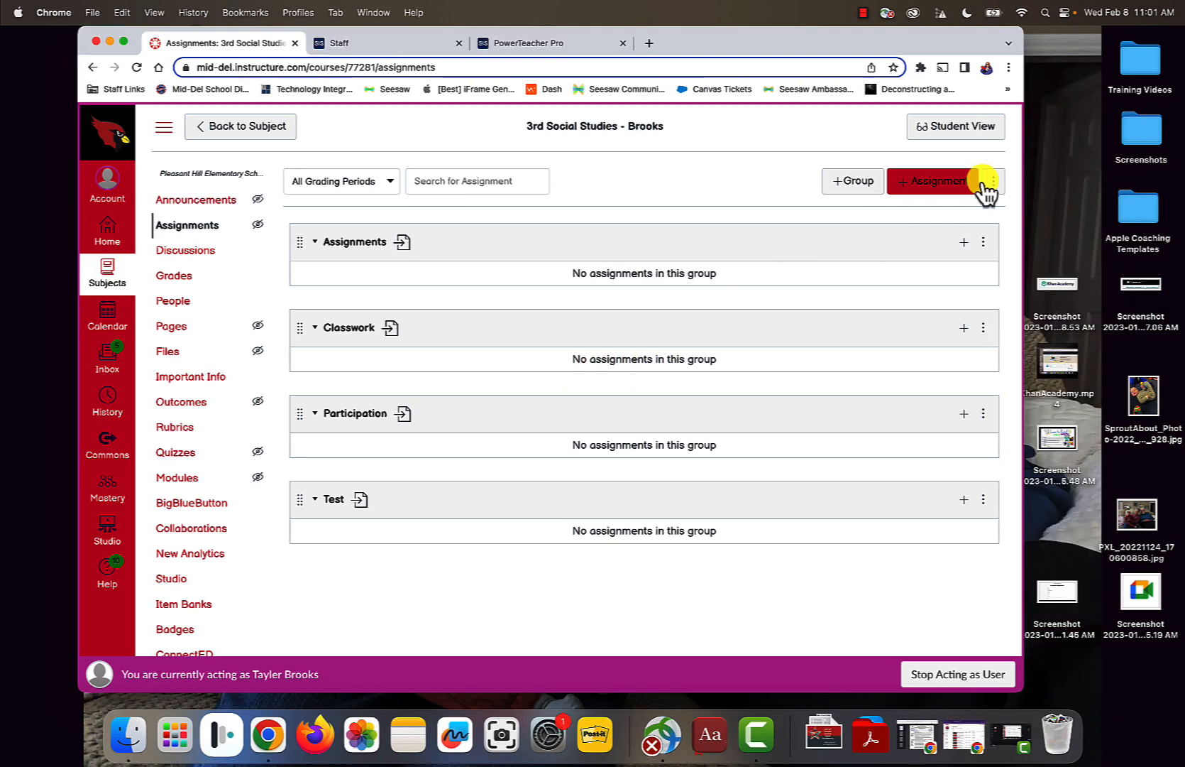
Step: Enable 'Weight final grade based on assignment groups', leaving all four groups at 0%
{"action": "left_click", "coordinate": [992, 181]}
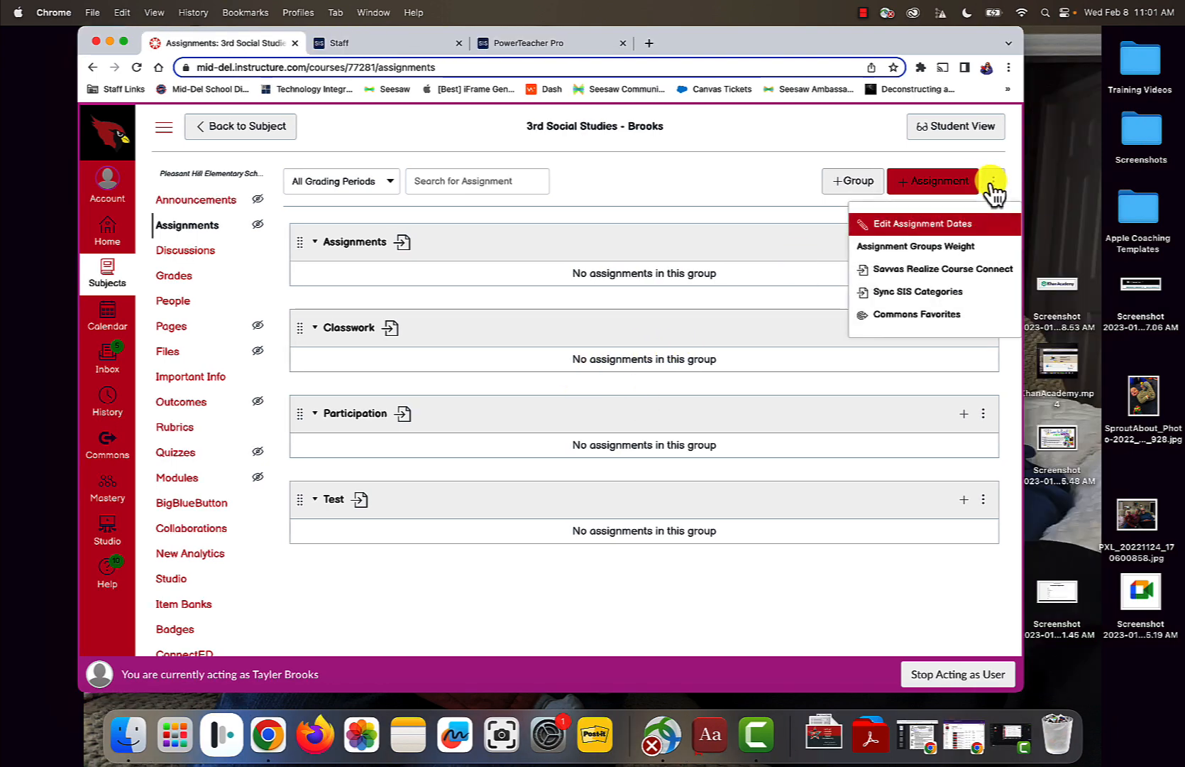
{"action": "mouse_move", "coordinate": [913, 245]}
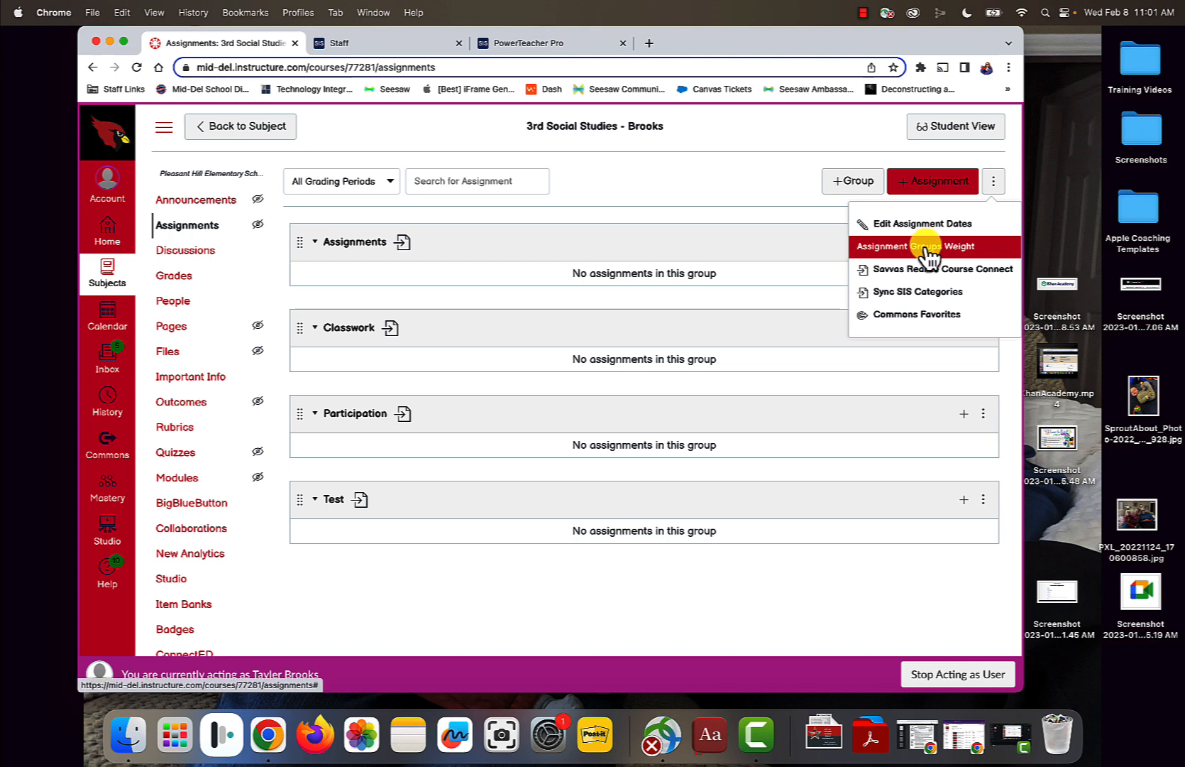
{"action": "left_click", "coordinate": [934, 246]}
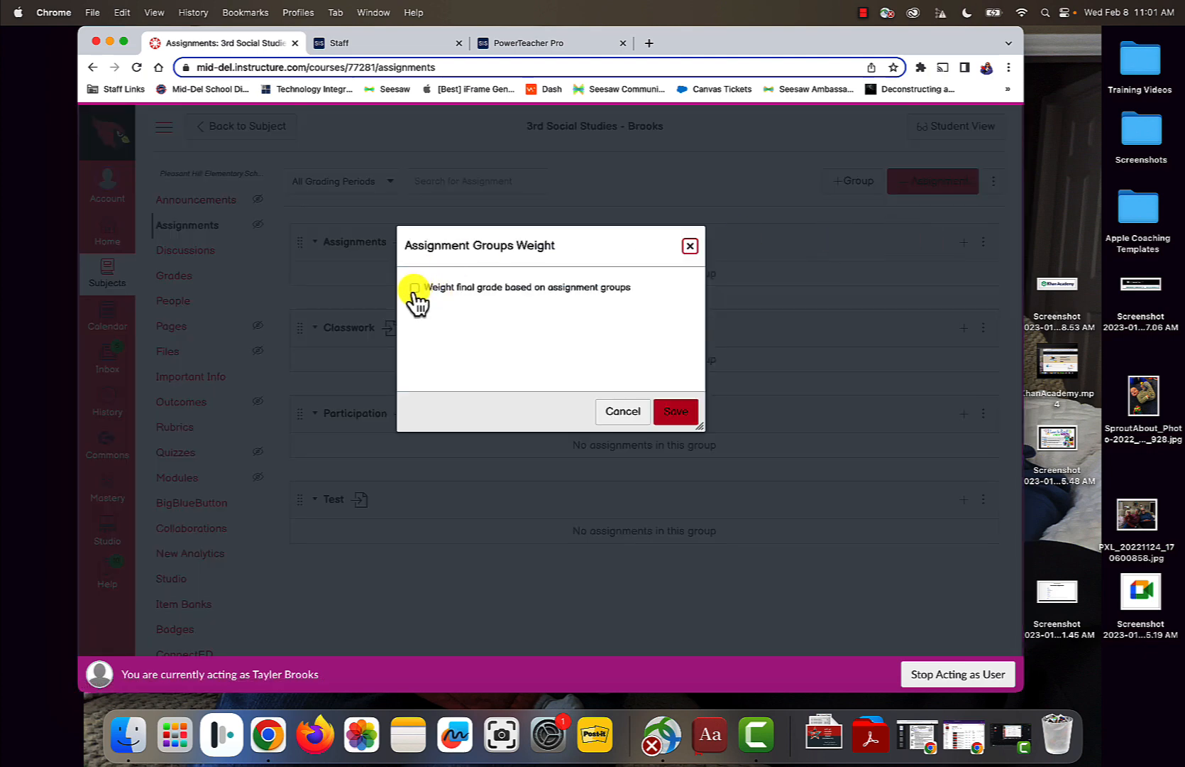
{"action": "left_click", "coordinate": [415, 287]}
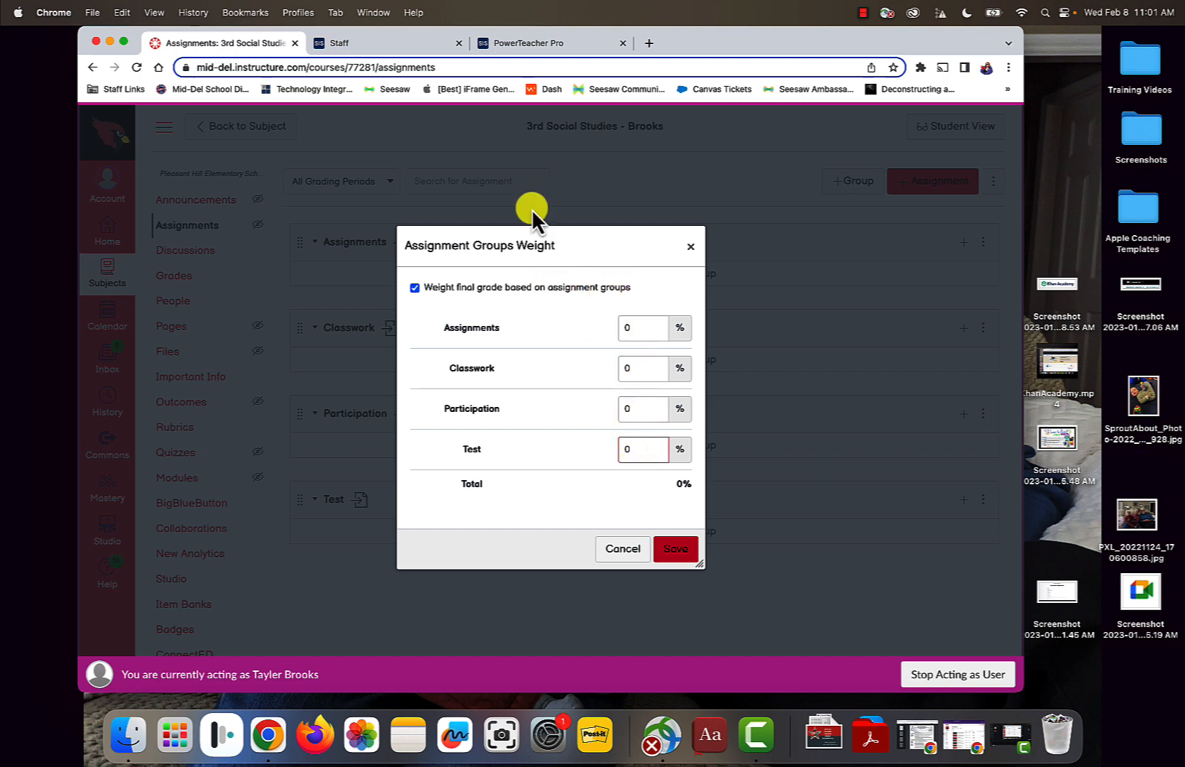
{"action": "mouse_move", "coordinate": [560, 400]}
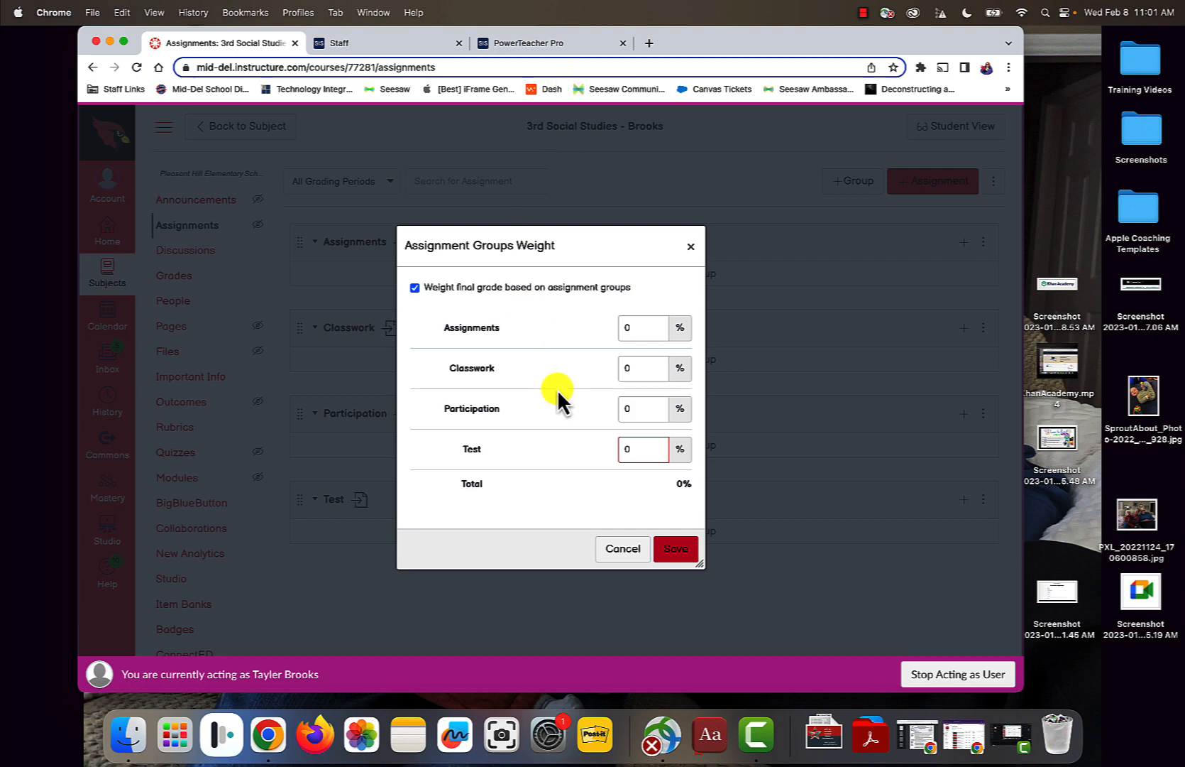
{"action": "left_click", "coordinate": [642, 327]}
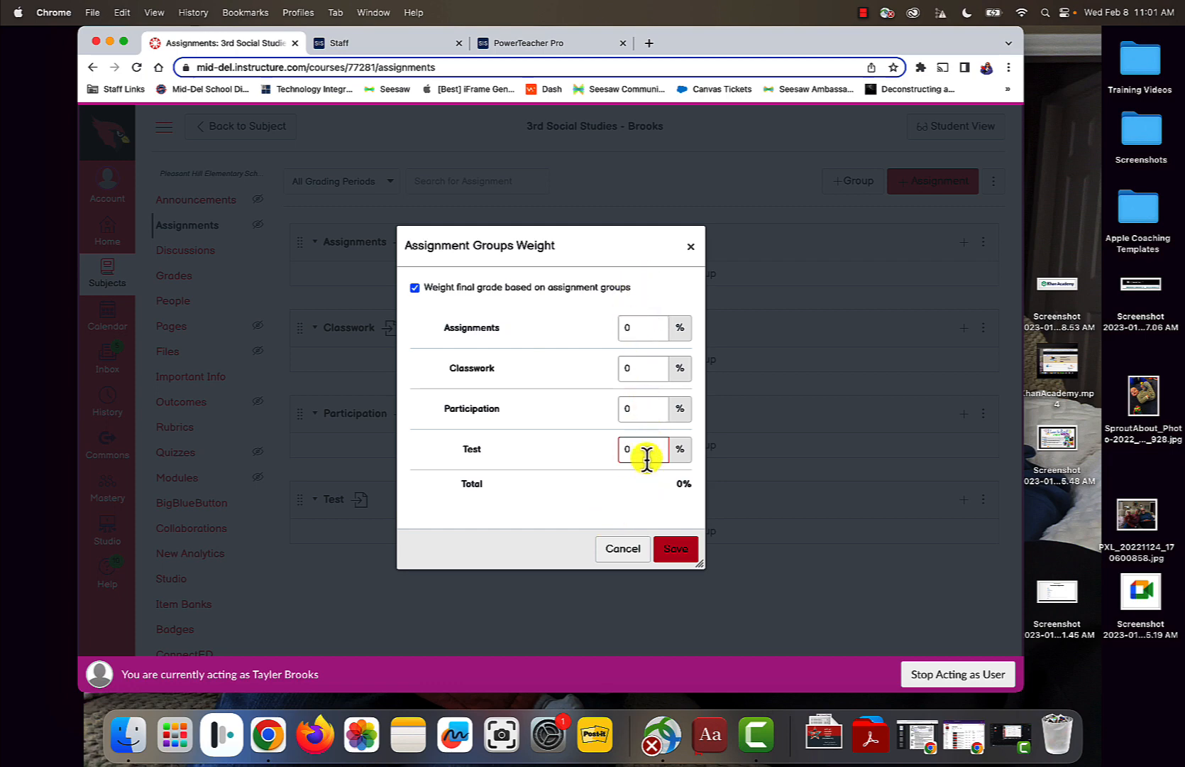
{"action": "left_click", "coordinate": [521, 44]}
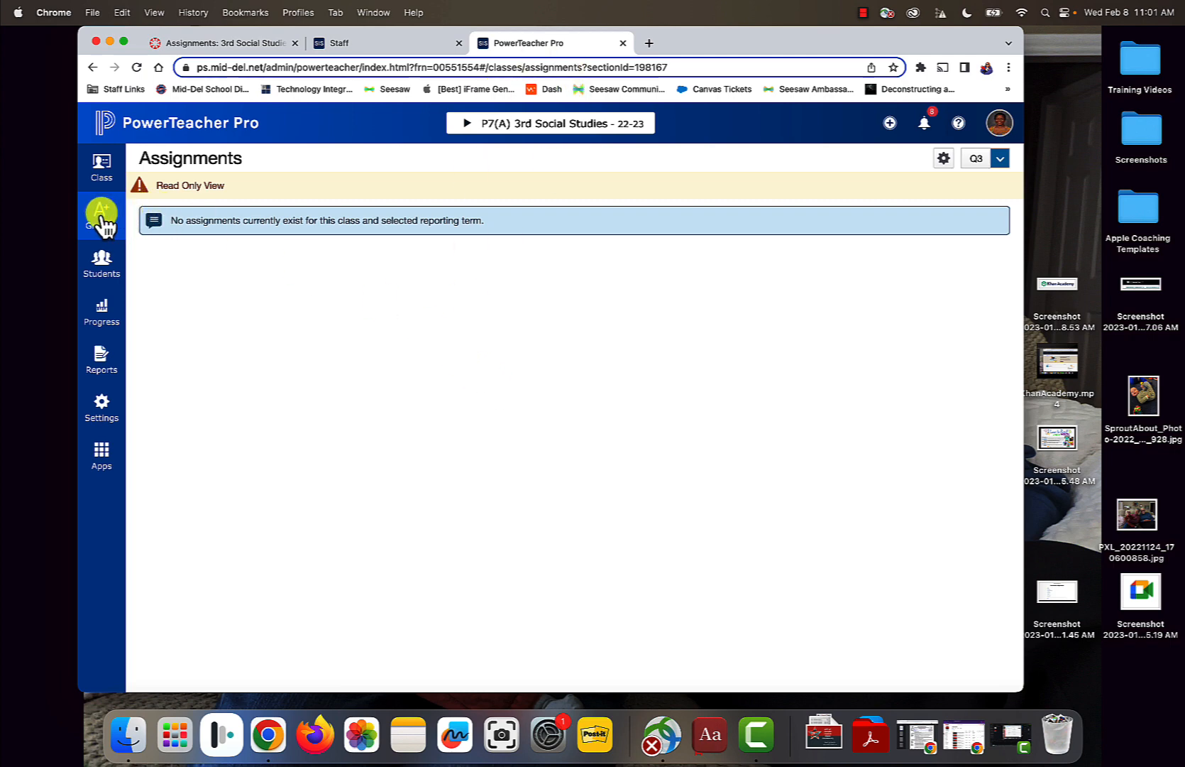
Step: Review PowerTeacher Pro grading categories and Total Points term calculations, then return to Canvas
{"action": "left_click", "coordinate": [102, 214]}
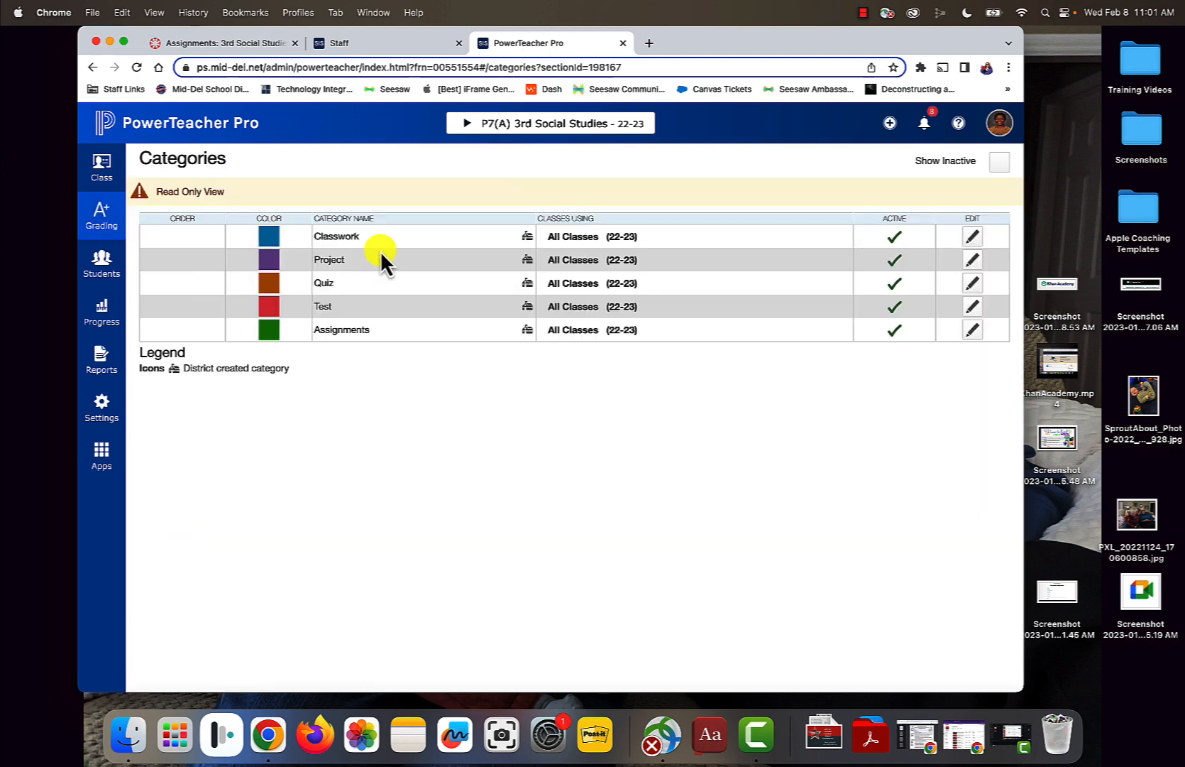
{"action": "mouse_move", "coordinate": [552, 263]}
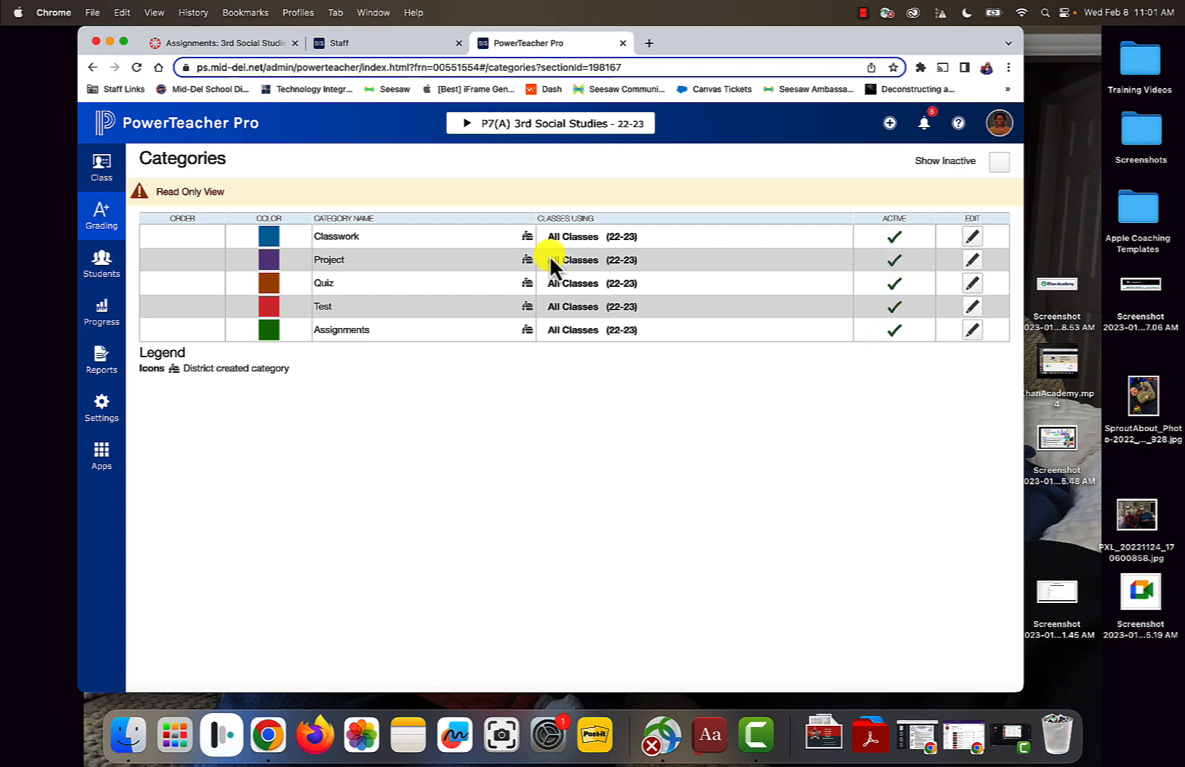
{"action": "left_click", "coordinate": [100, 406]}
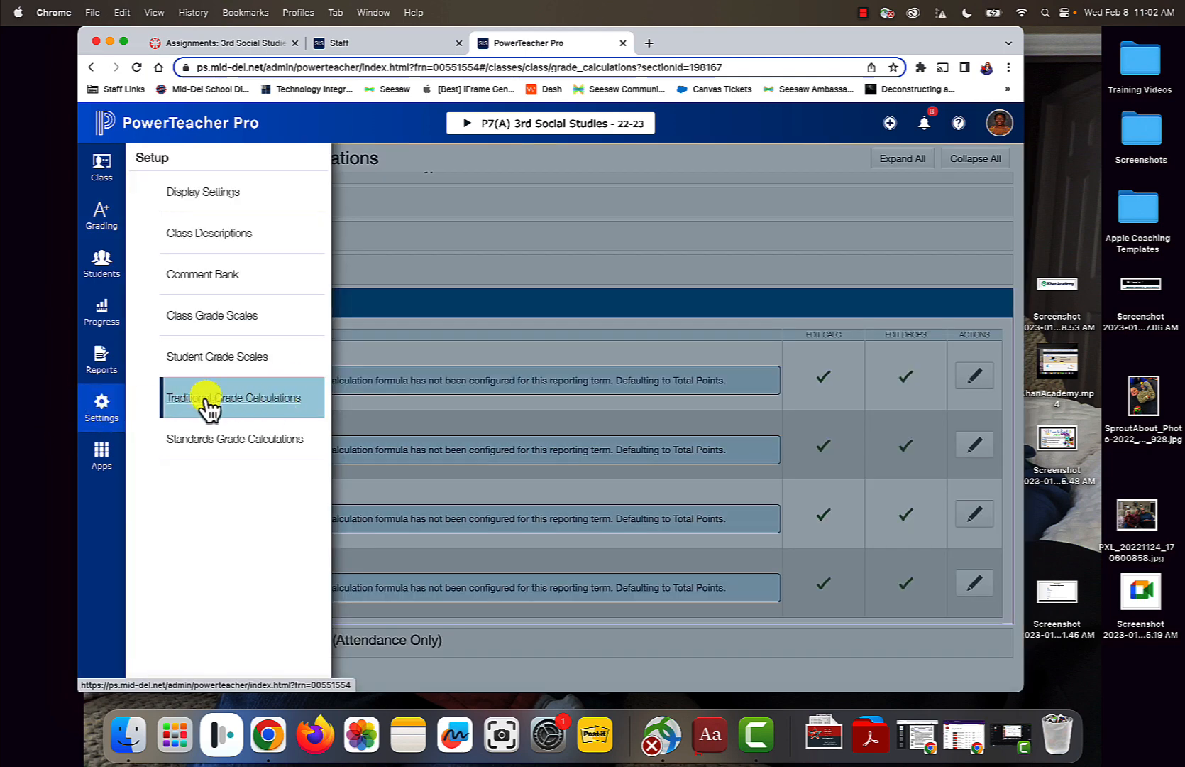
{"action": "left_click", "coordinate": [233, 397]}
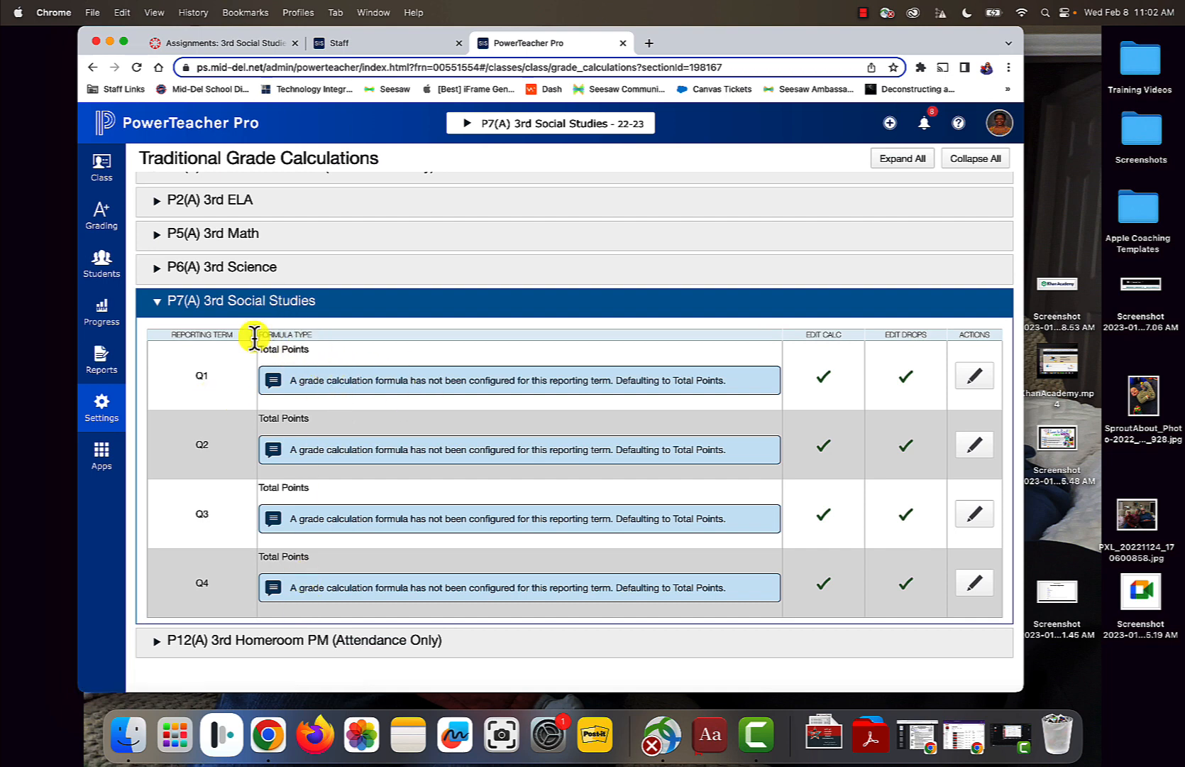
{"action": "left_click", "coordinate": [220, 43]}
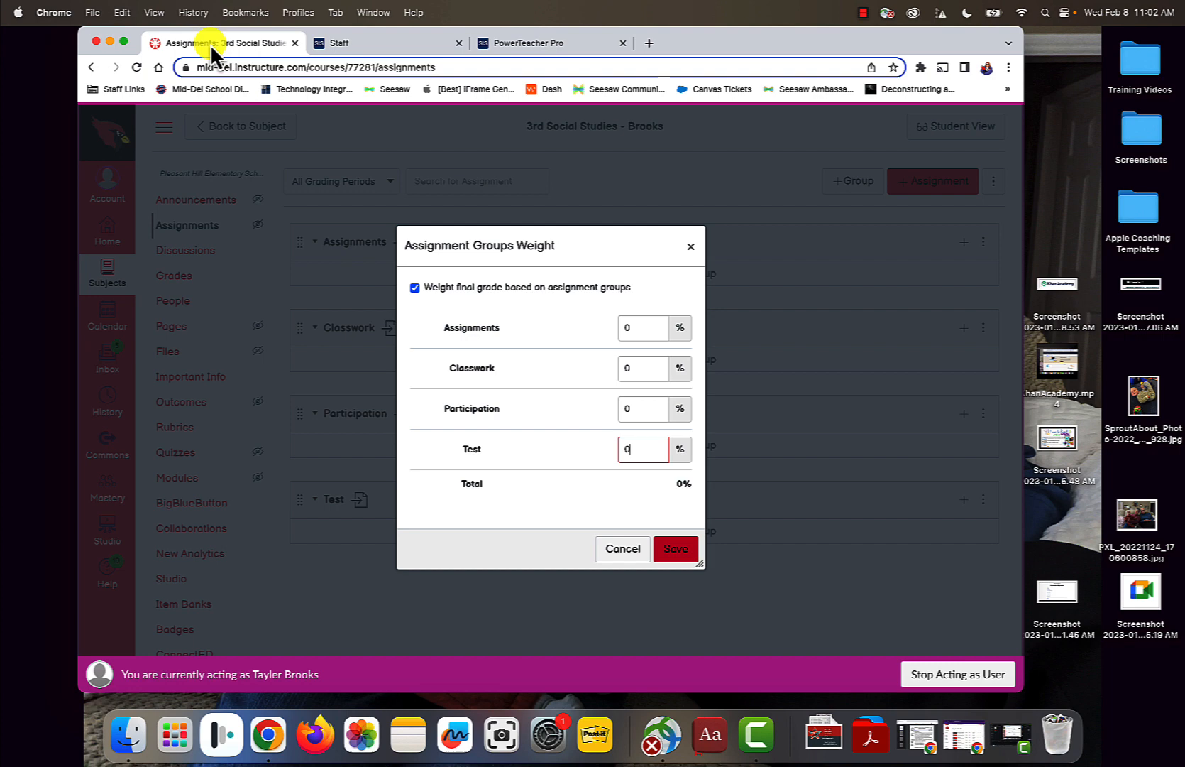
Step: Turn off Canvas assignment-group weighting without saving, returning to PowerTeacher Pro's grade calculations
{"action": "left_click", "coordinate": [415, 288]}
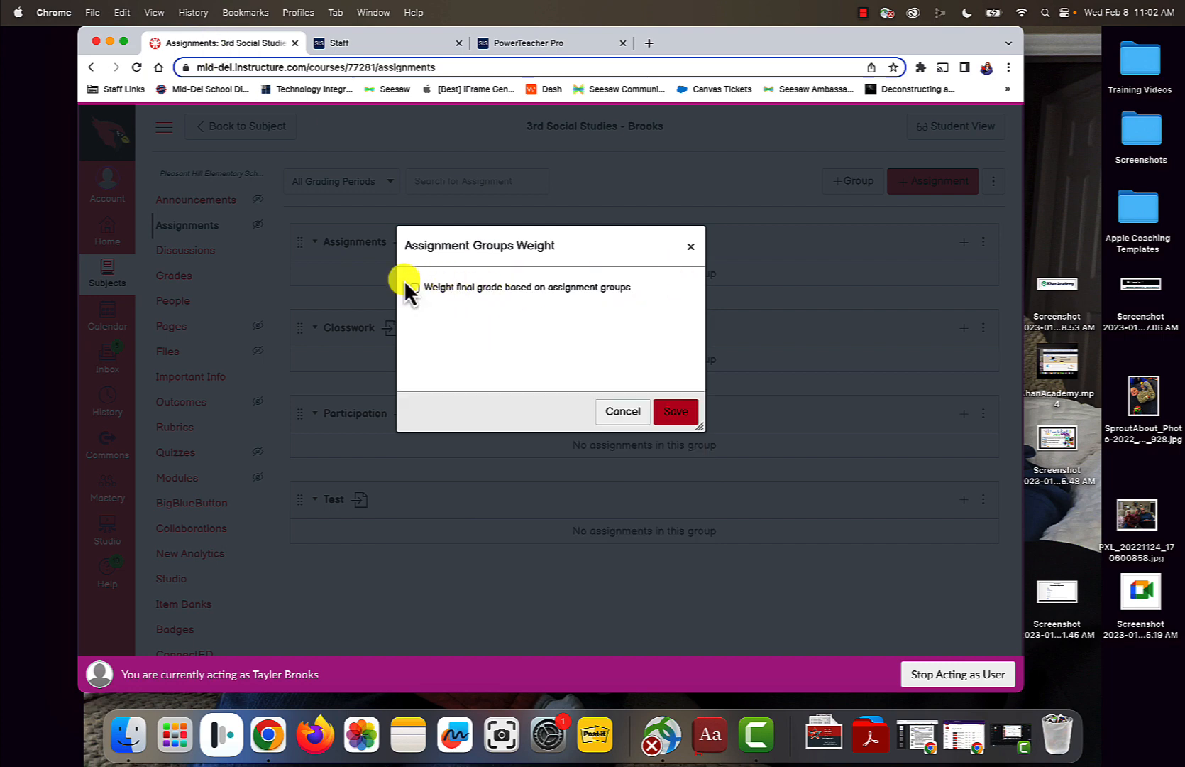
{"action": "left_click", "coordinate": [622, 411]}
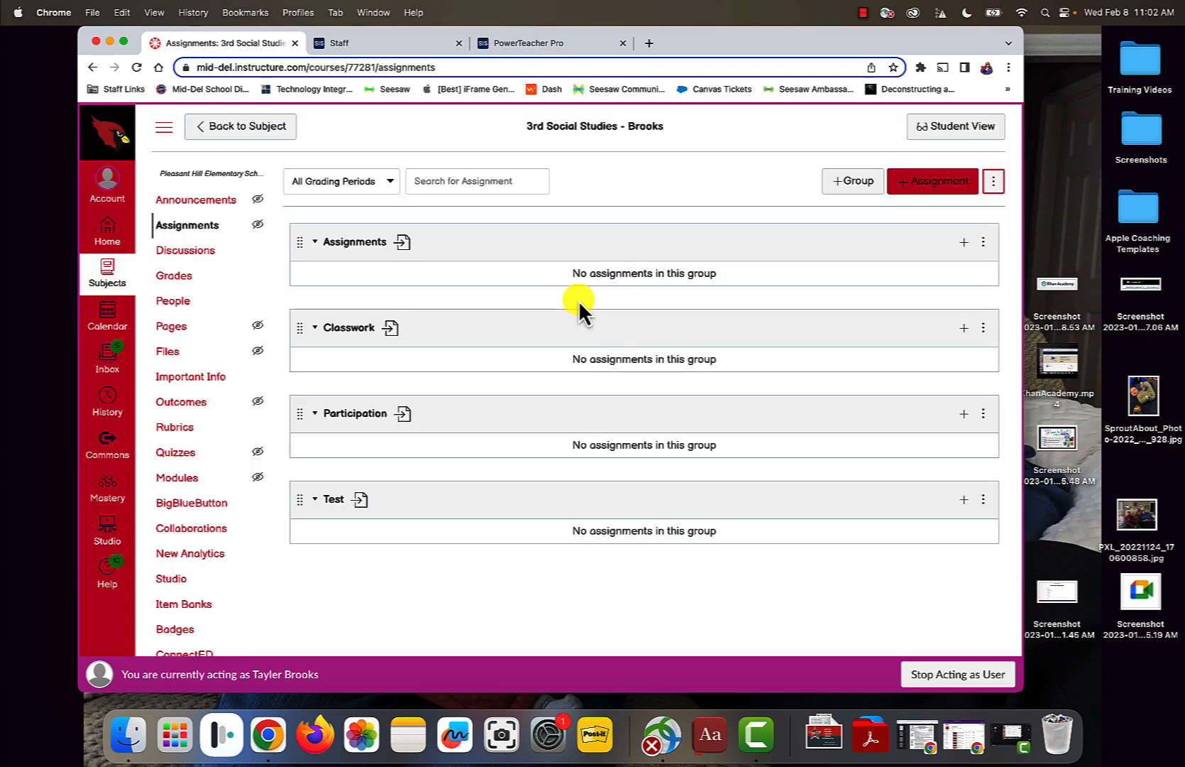
{"action": "mouse_move", "coordinate": [518, 60]}
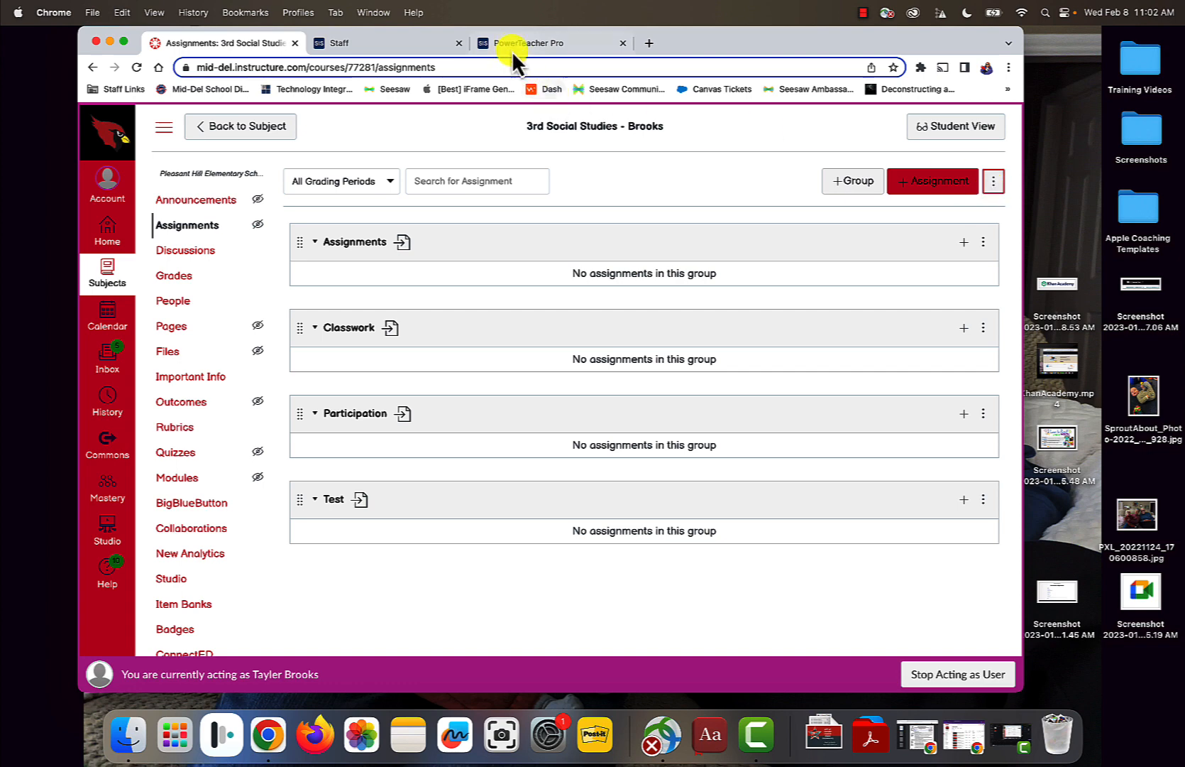
{"action": "left_click", "coordinate": [524, 43]}
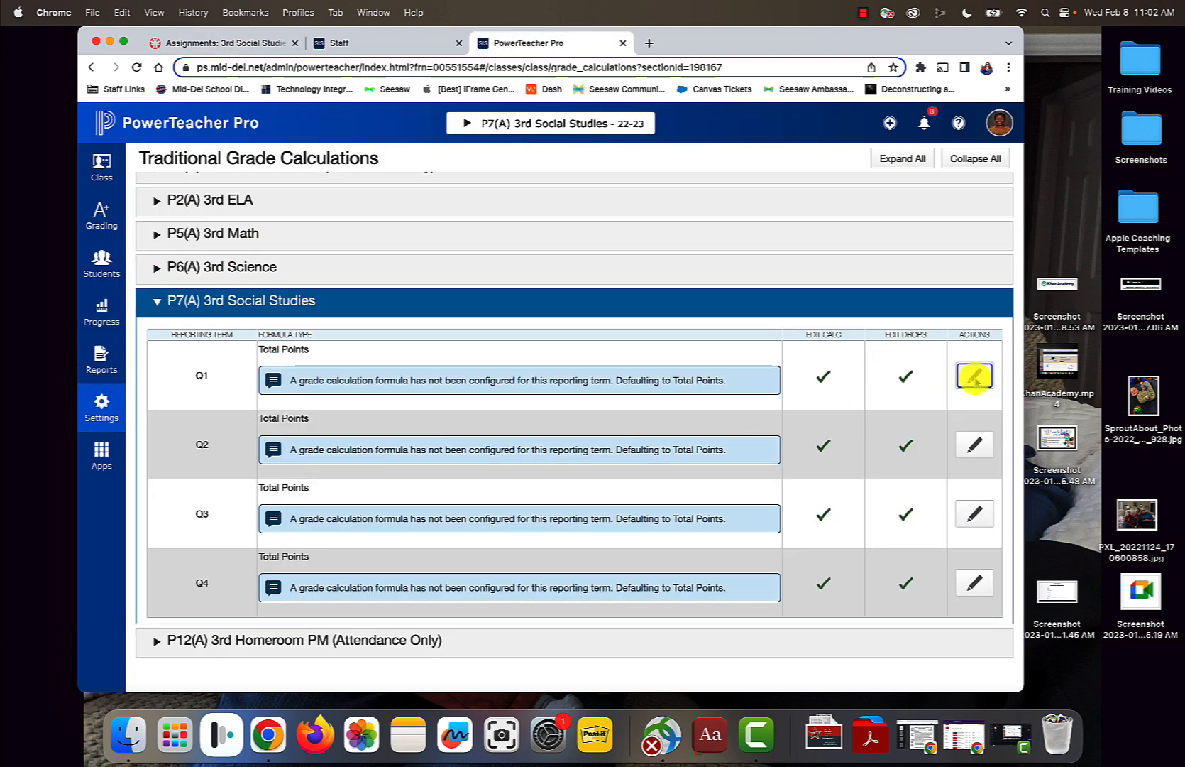
Step: Set the Q1 3rd Social Studies calculation to Category Weighting with Classwork weight 50
{"action": "left_click", "coordinate": [974, 376]}
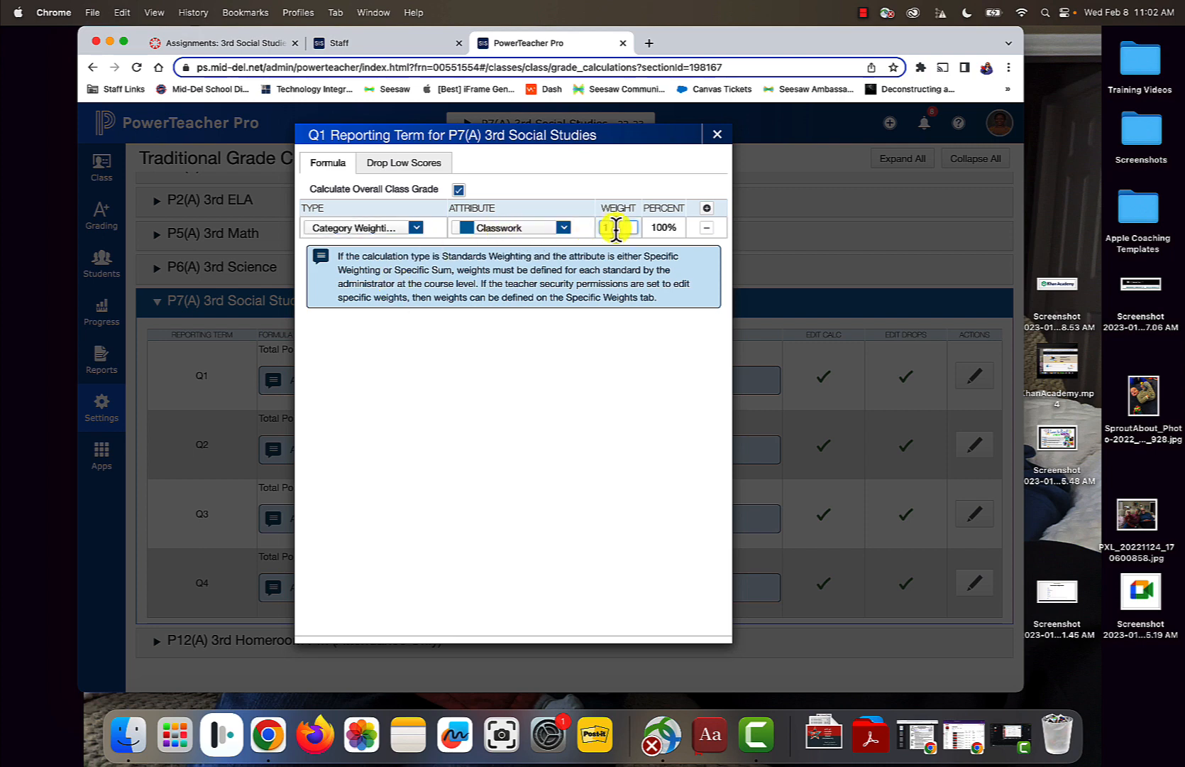
{"action": "type", "text": "50"}
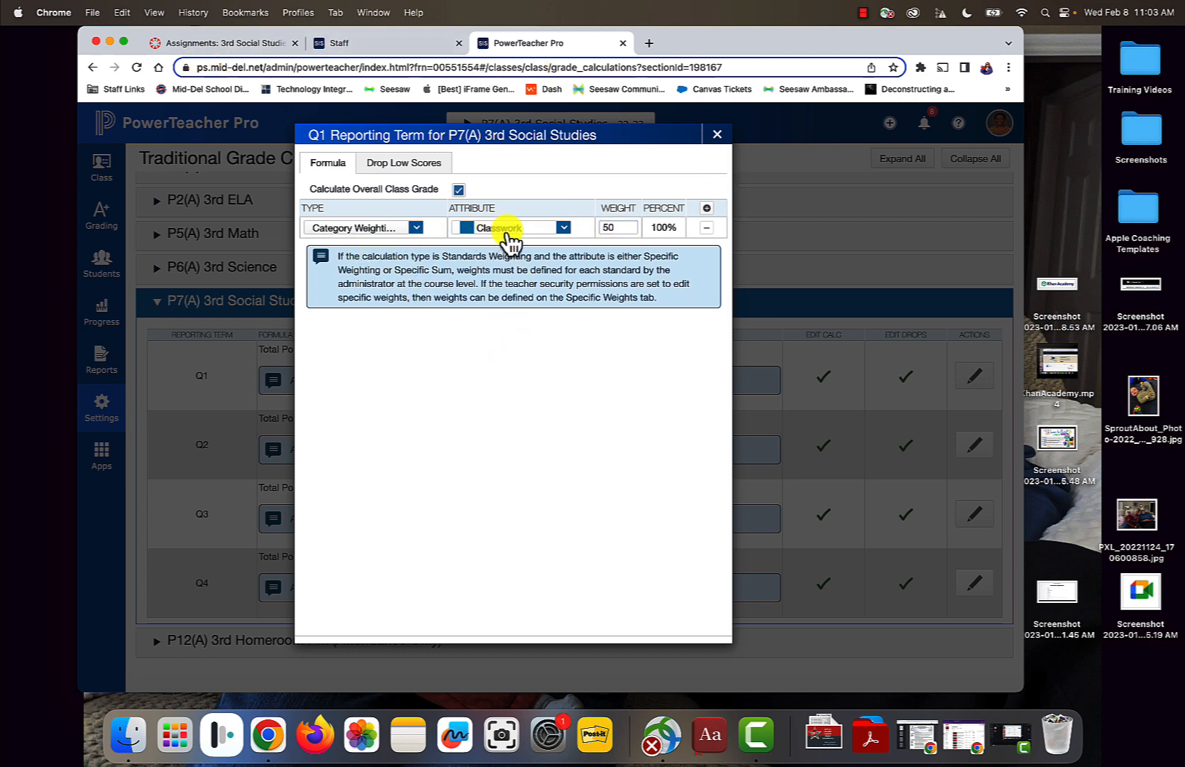
{"action": "mouse_move", "coordinate": [485, 420]}
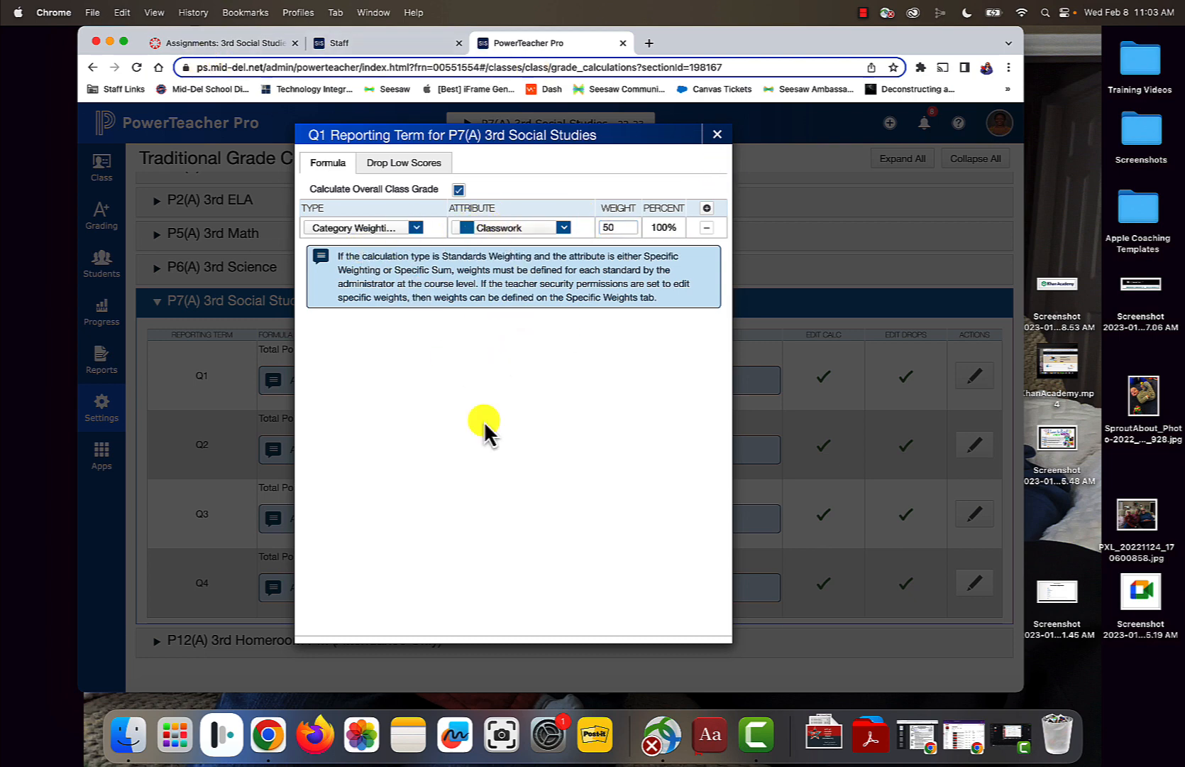
{"action": "mouse_move", "coordinate": [560, 442]}
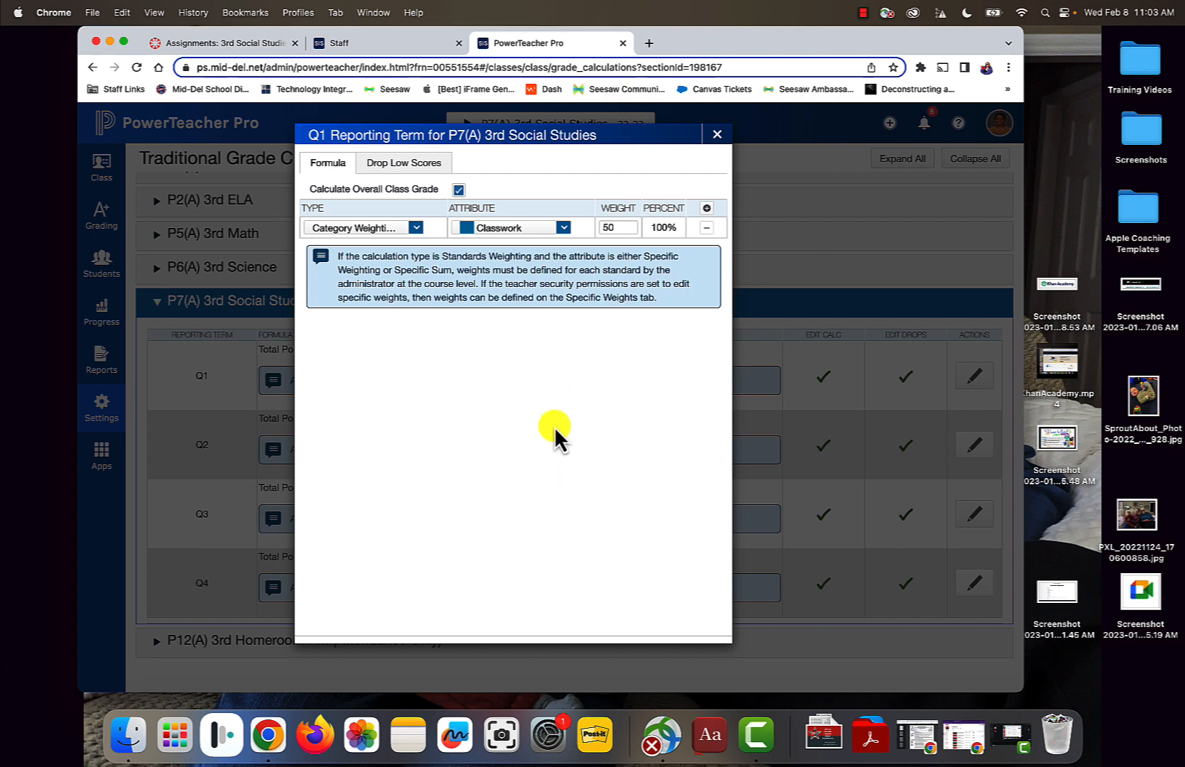
{"action": "mouse_move", "coordinate": [537, 141]}
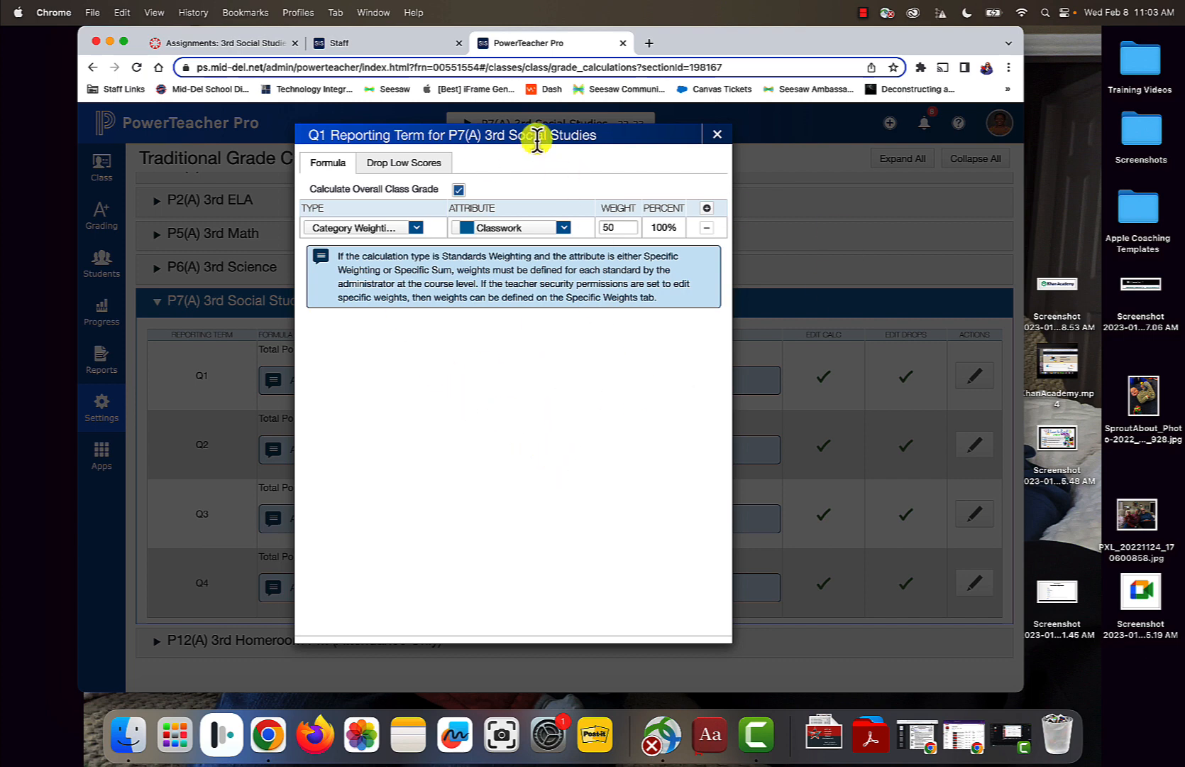
{"action": "left_click", "coordinate": [616, 228]}
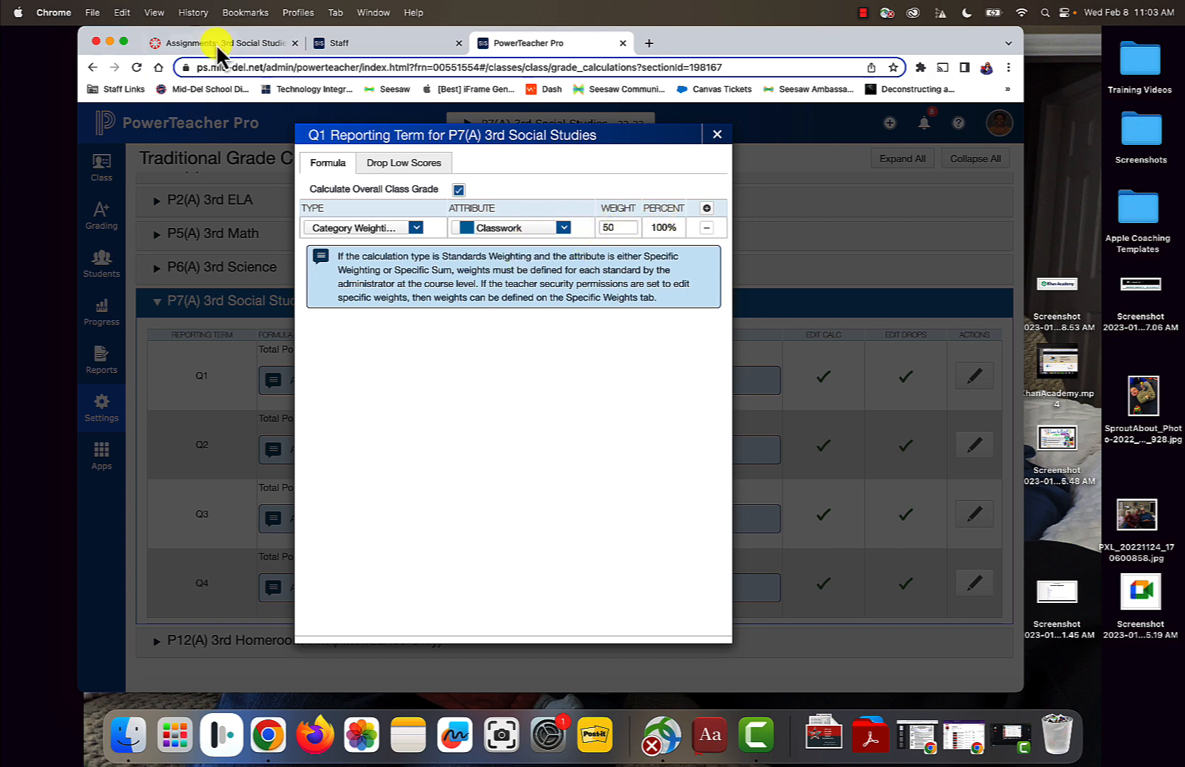
{"action": "left_click", "coordinate": [220, 43]}
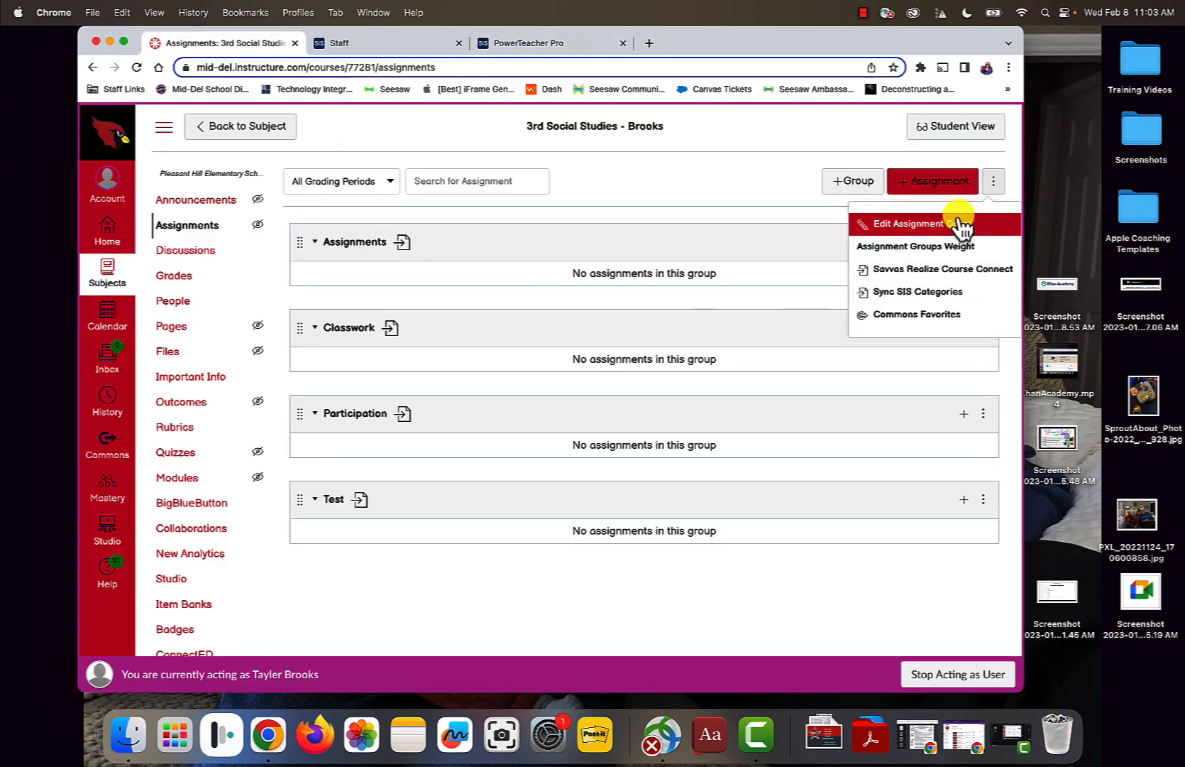